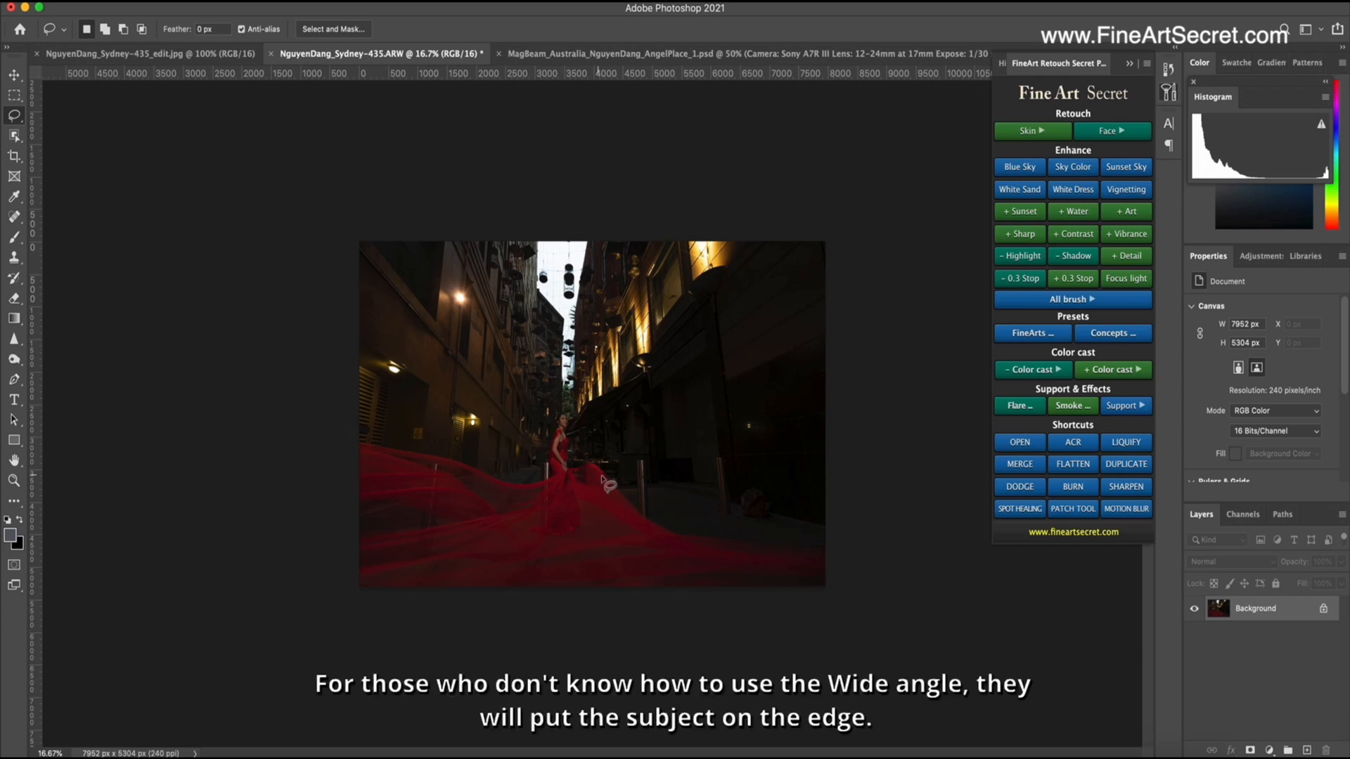
mouse_move(456, 475)
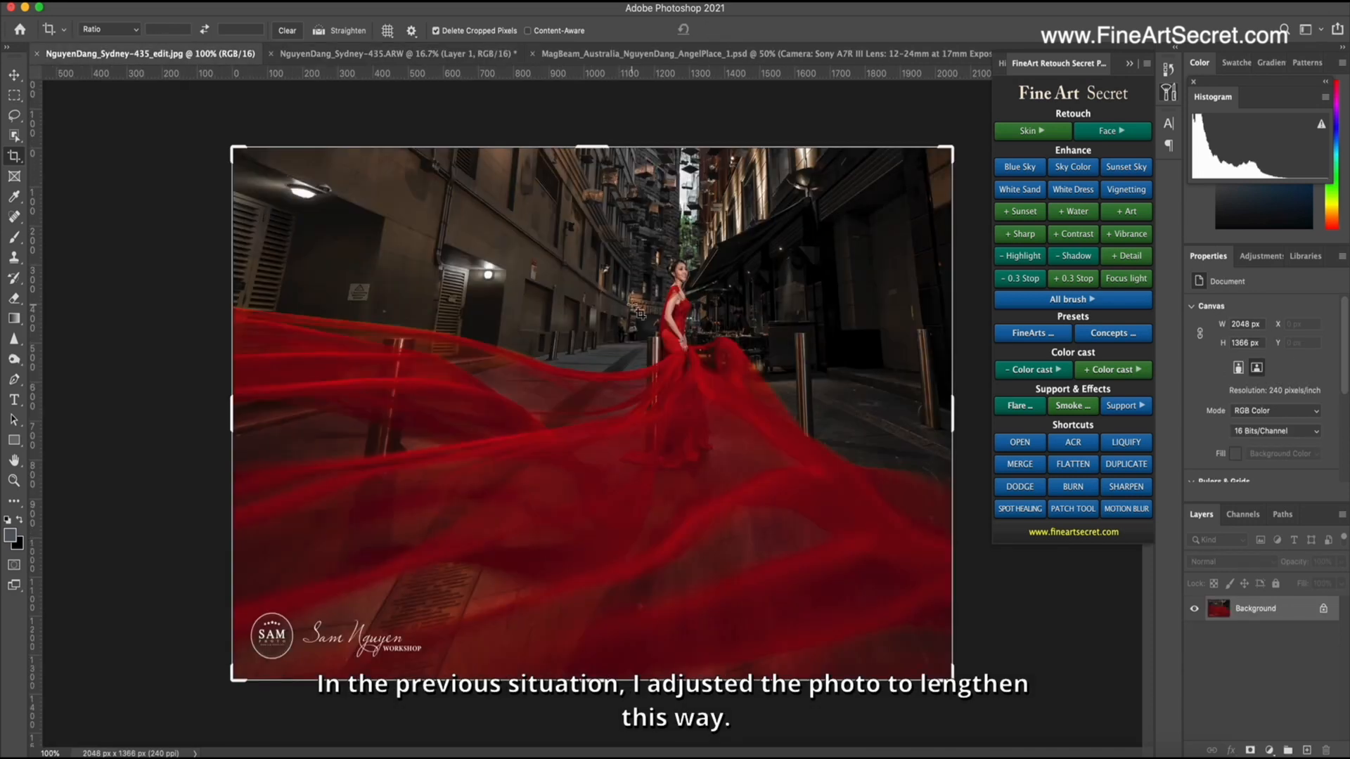
Step: Return to the RAW alley photo and stretch its right portion wider with Free Transform
left_click(398, 53)
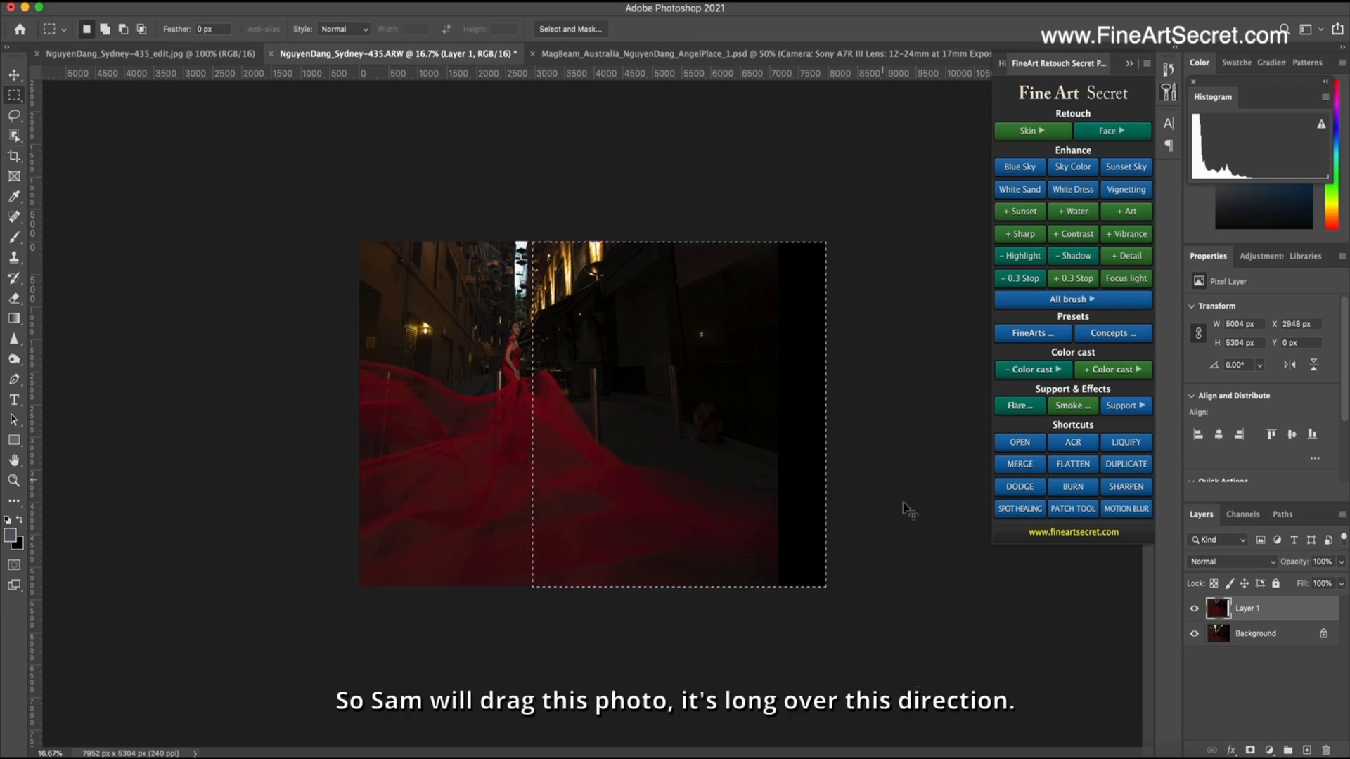
left_click_drag(825, 413, 873, 413)
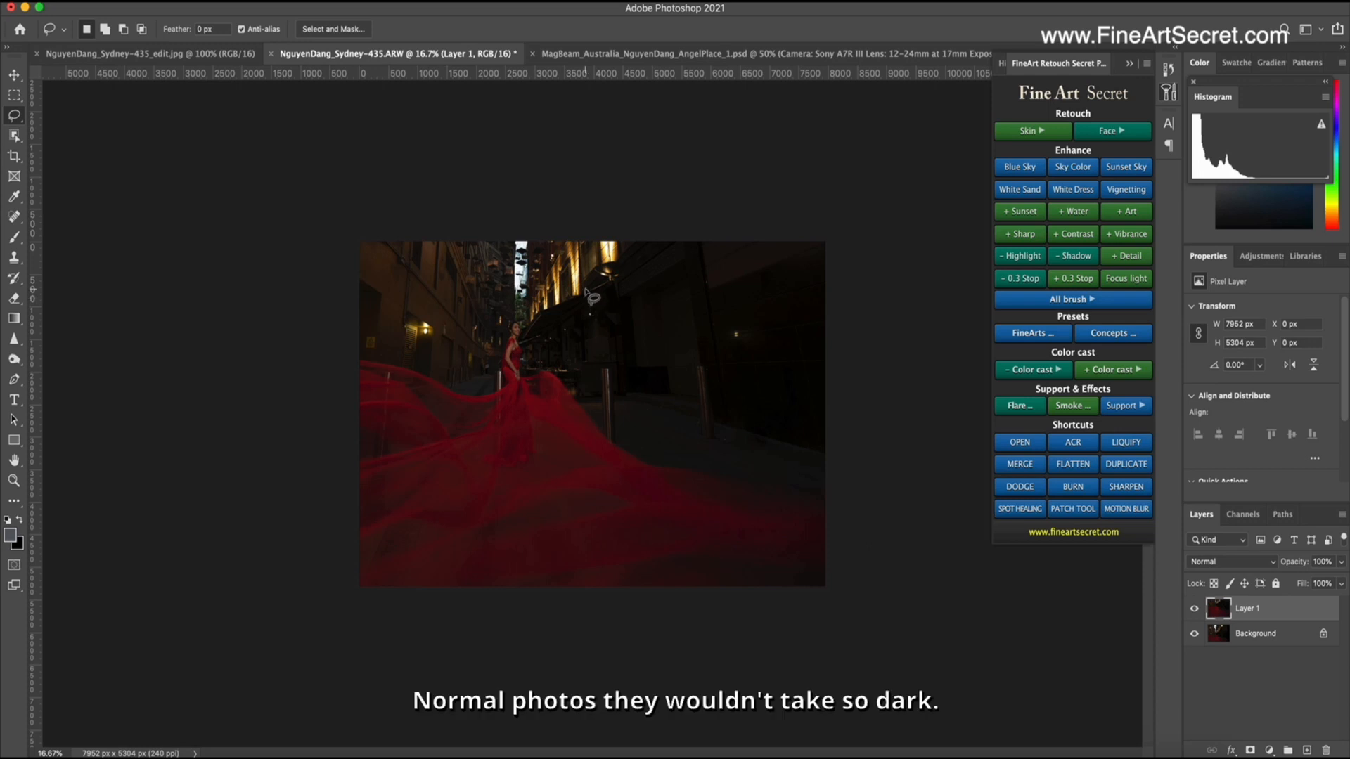
mouse_move(596, 408)
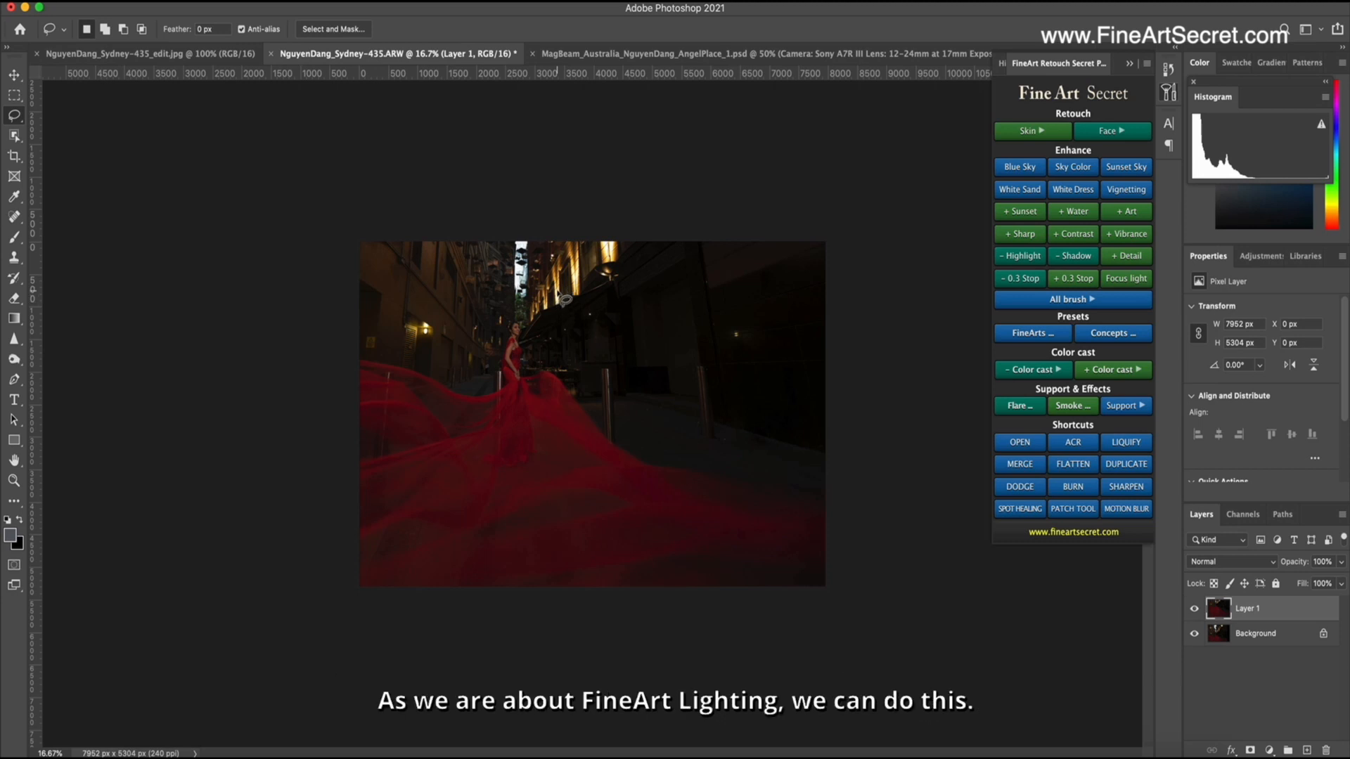
mouse_move(849, 385)
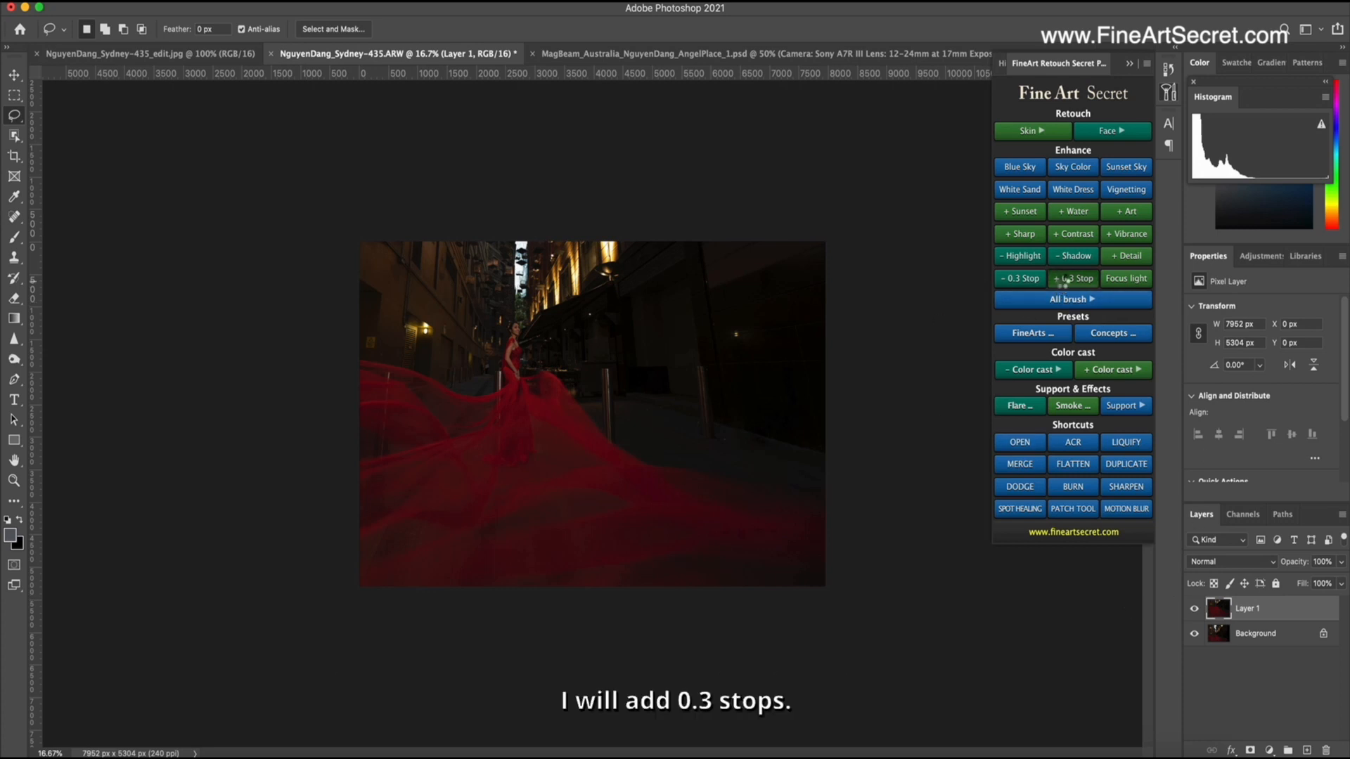
Step: Apply three +0.3-stop exposure boosts from the FineArt panel to brighten the alley
left_click(1073, 278)
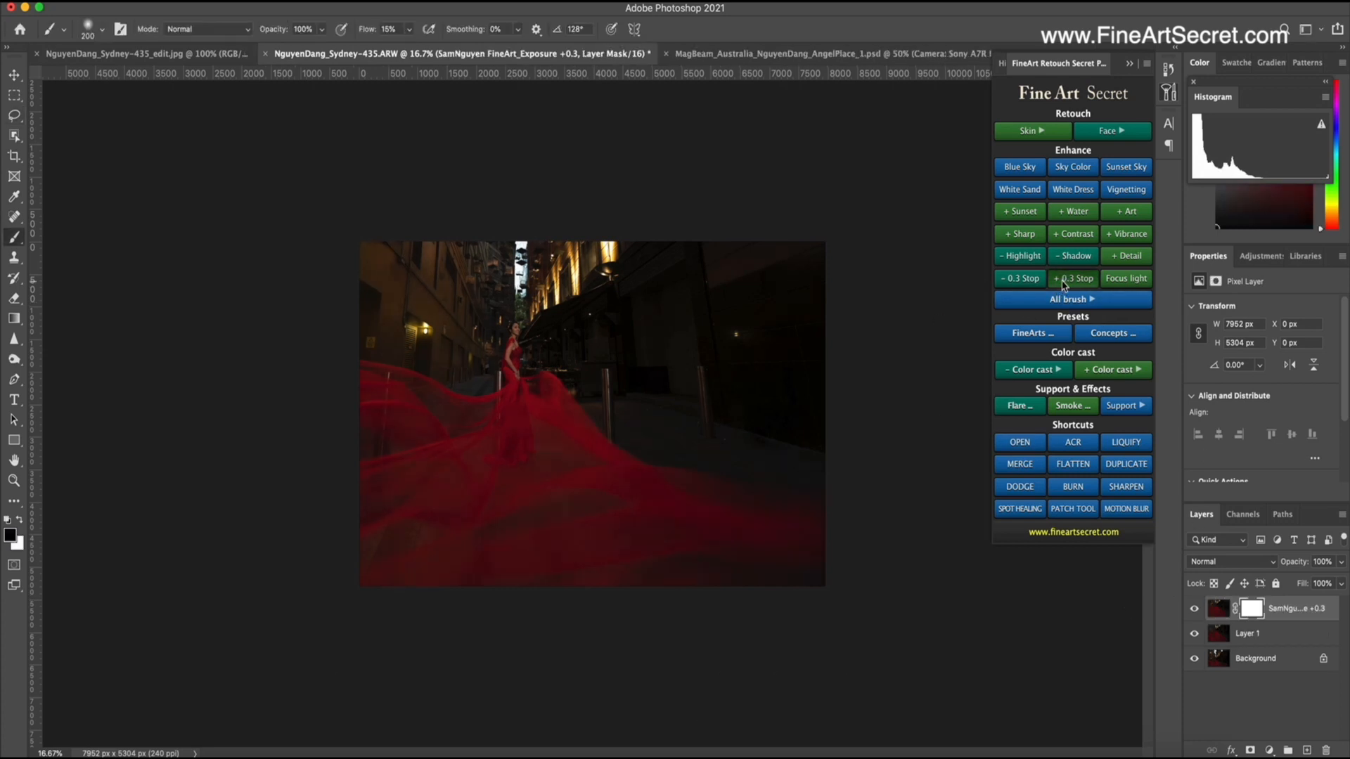
left_click(1073, 278)
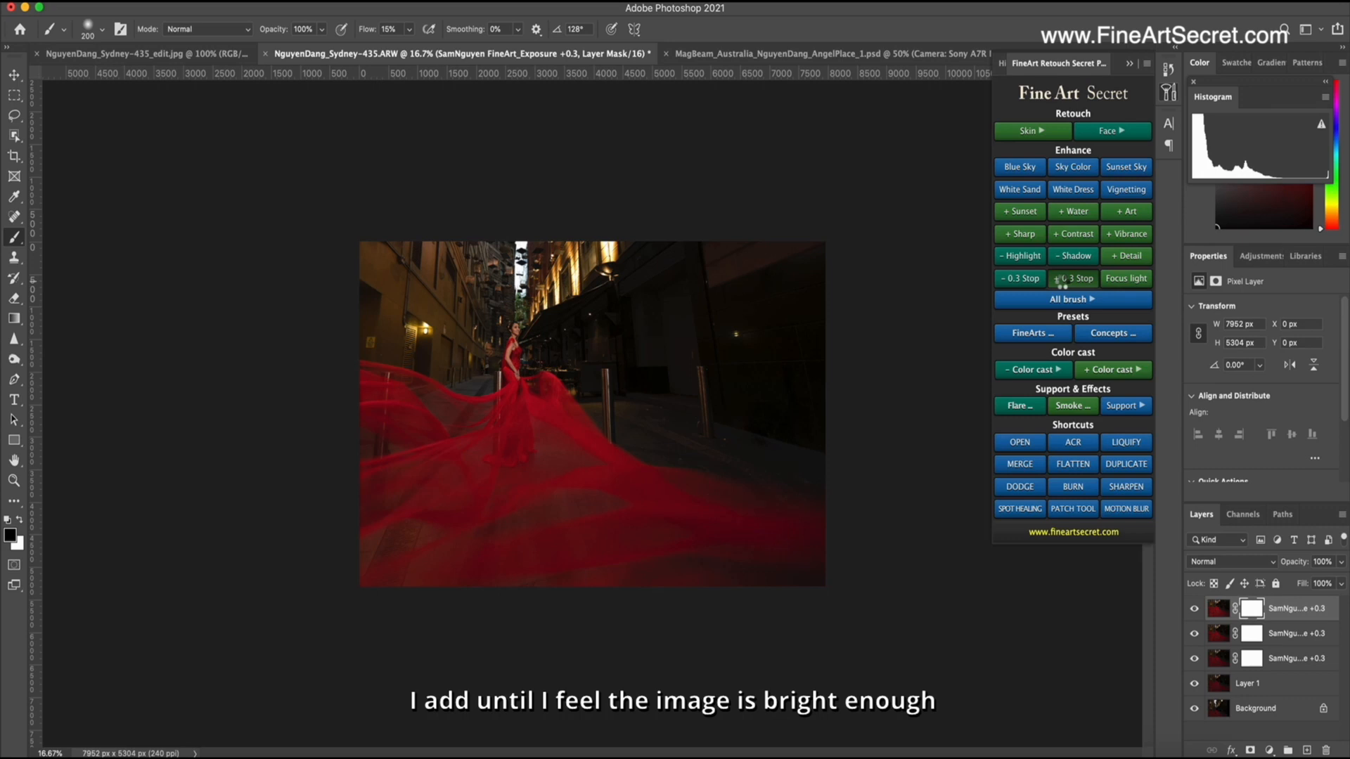
left_click(1073, 278)
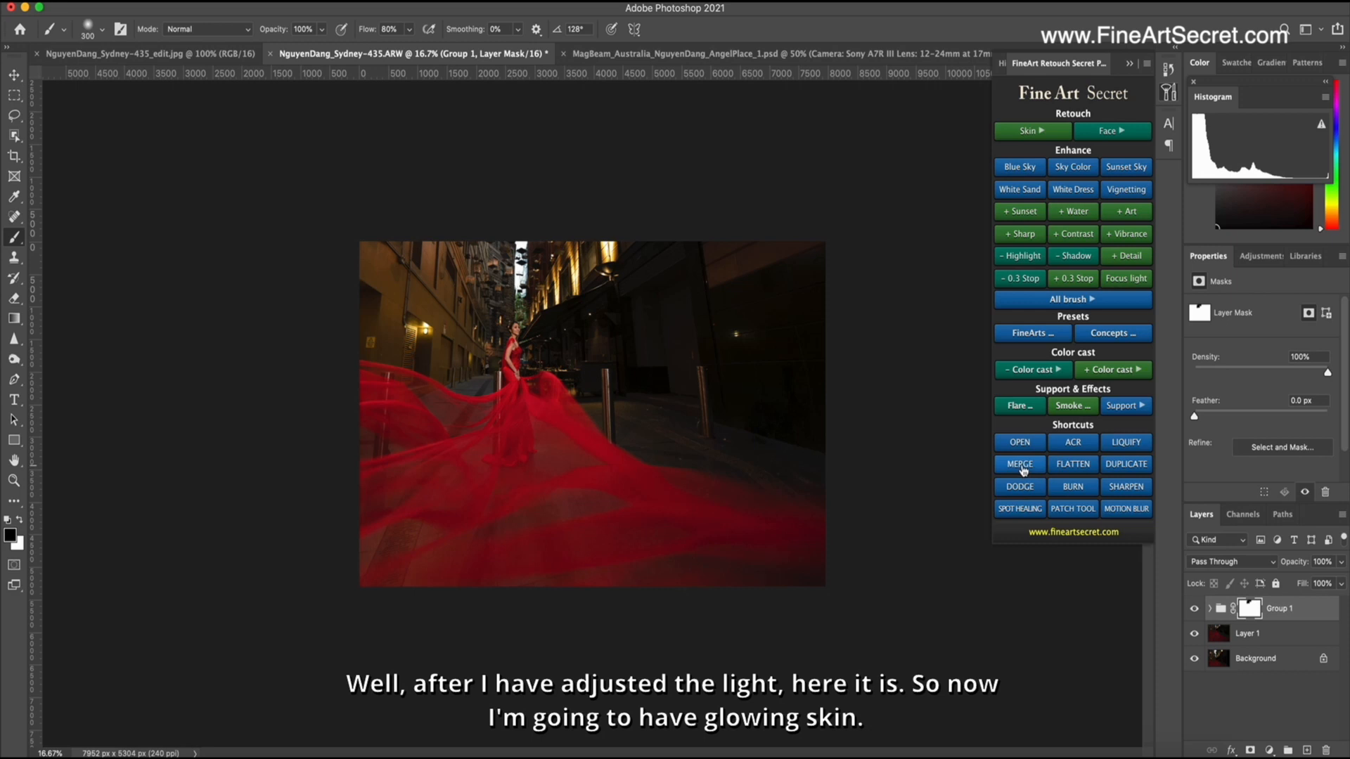
Step: Merge to a new layer, then apply White Skin 3 and brush it over the woman's face and skin
left_click(1019, 464)
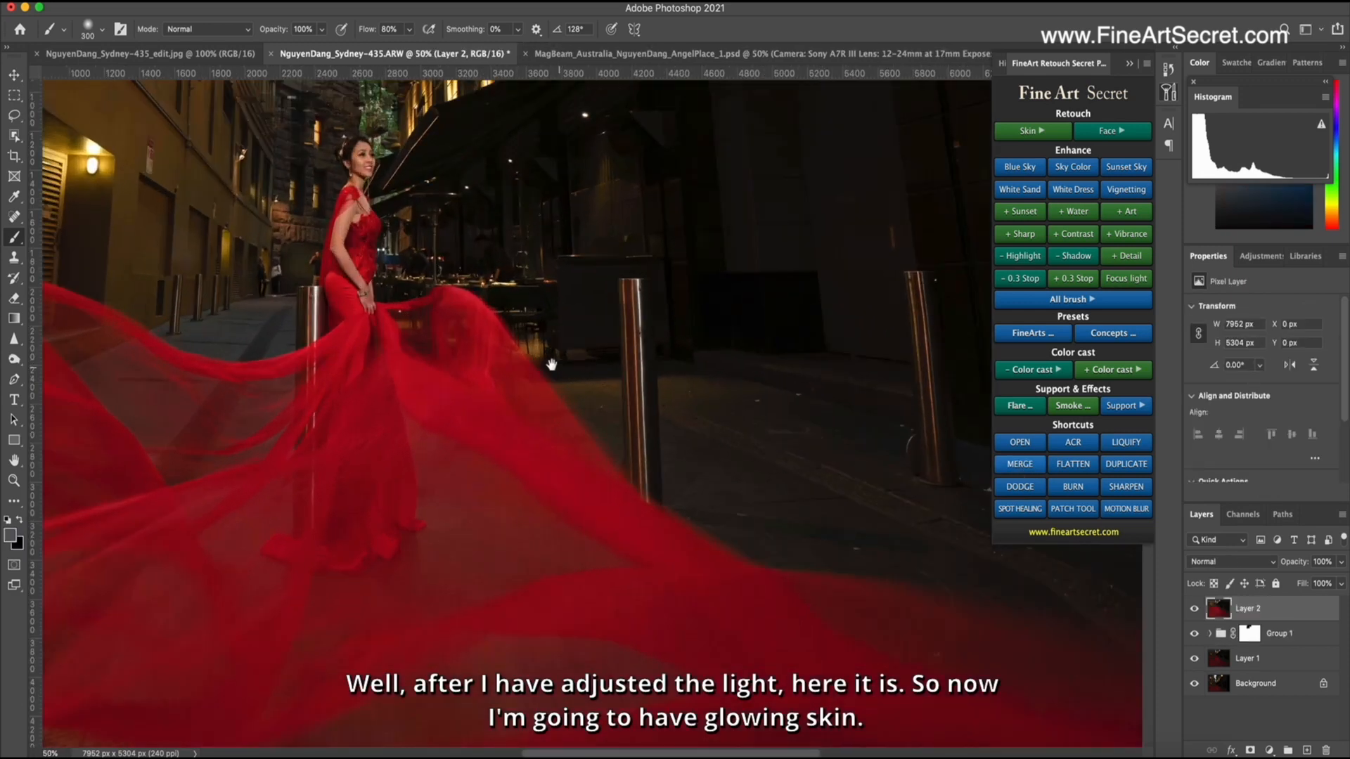
left_click(1031, 130)
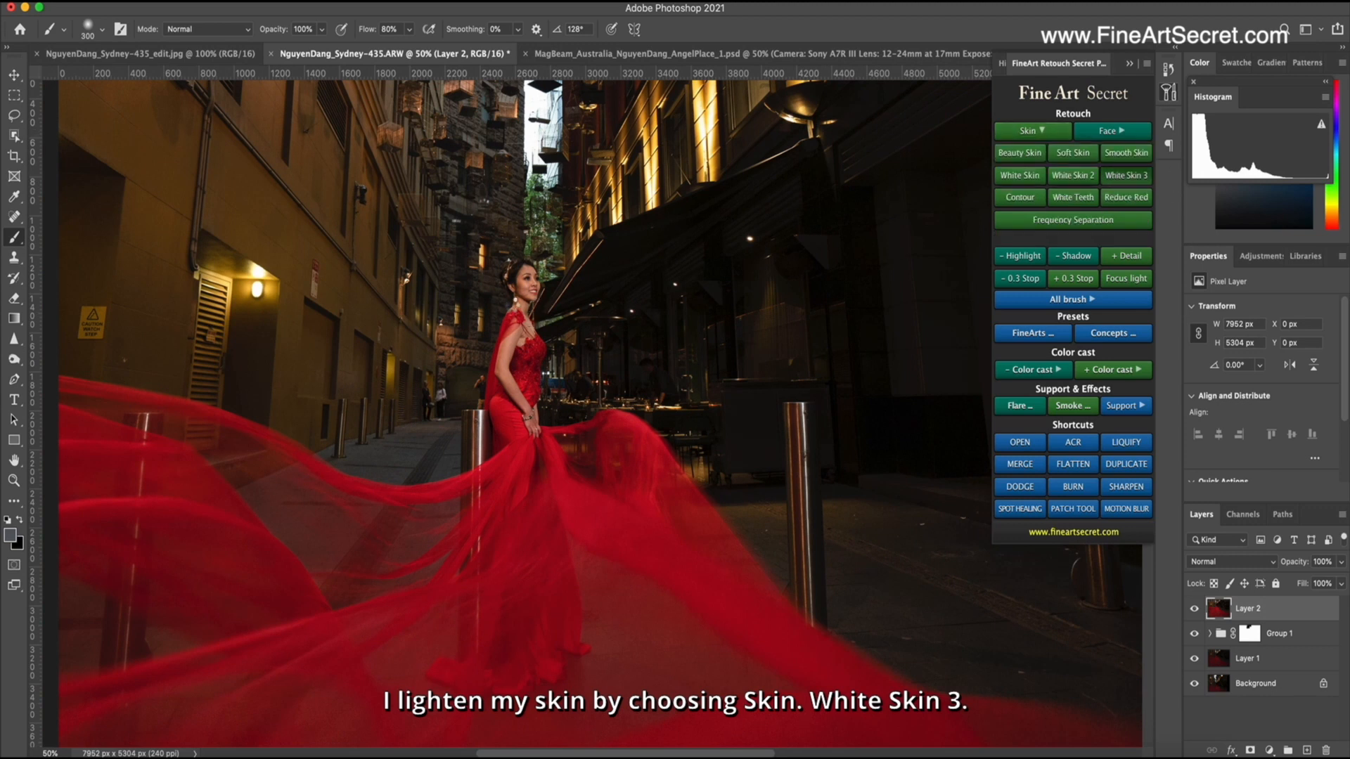
left_click(1125, 174)
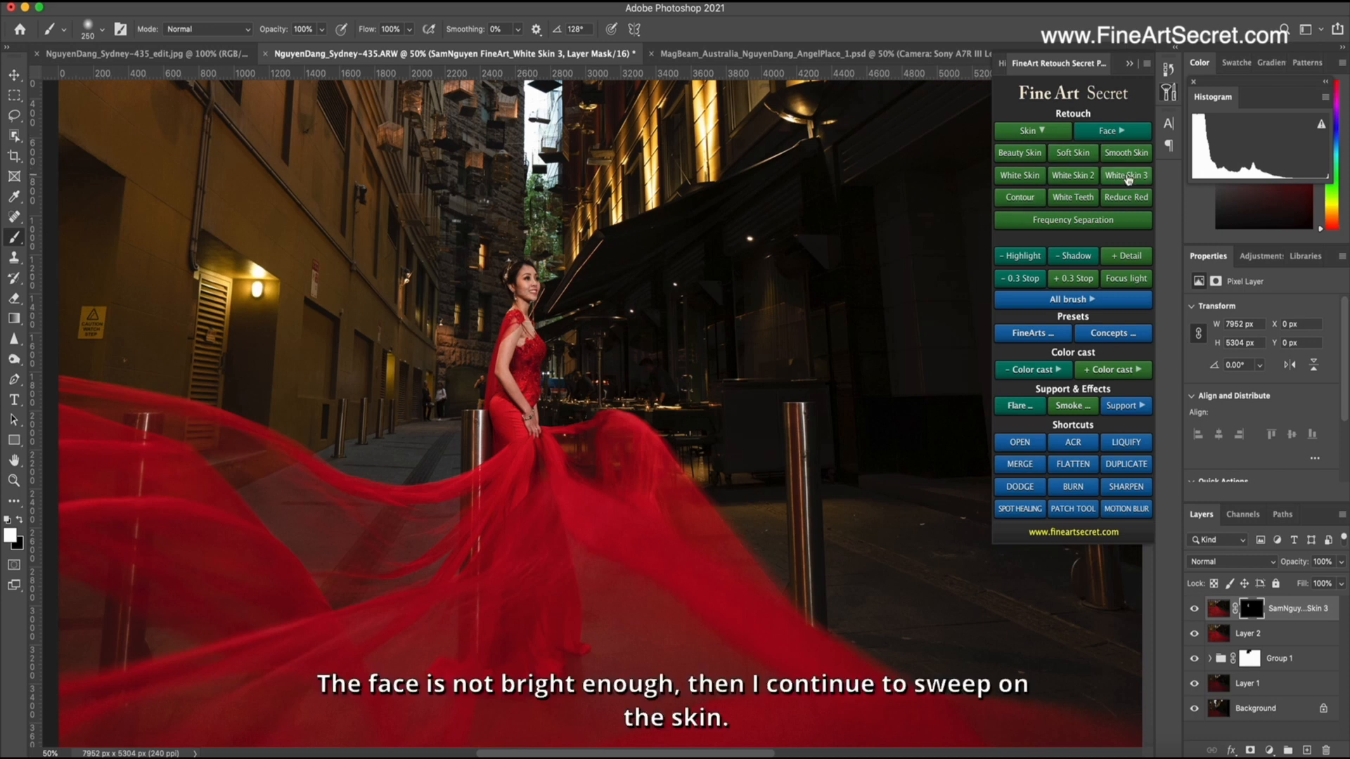
left_click(1125, 176)
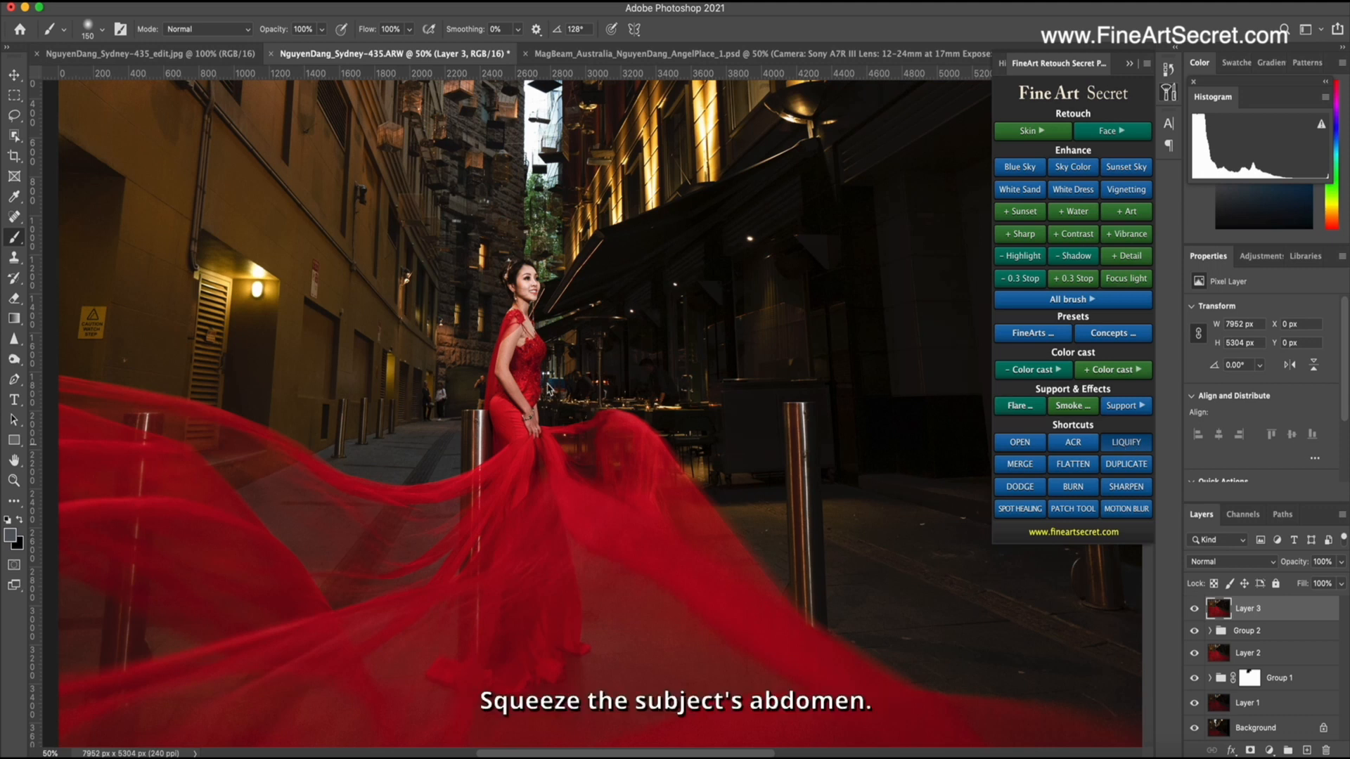
Step: In Liquify, push in the woman's waist with Forward Warp to slim her abdomen
left_click(1125, 441)
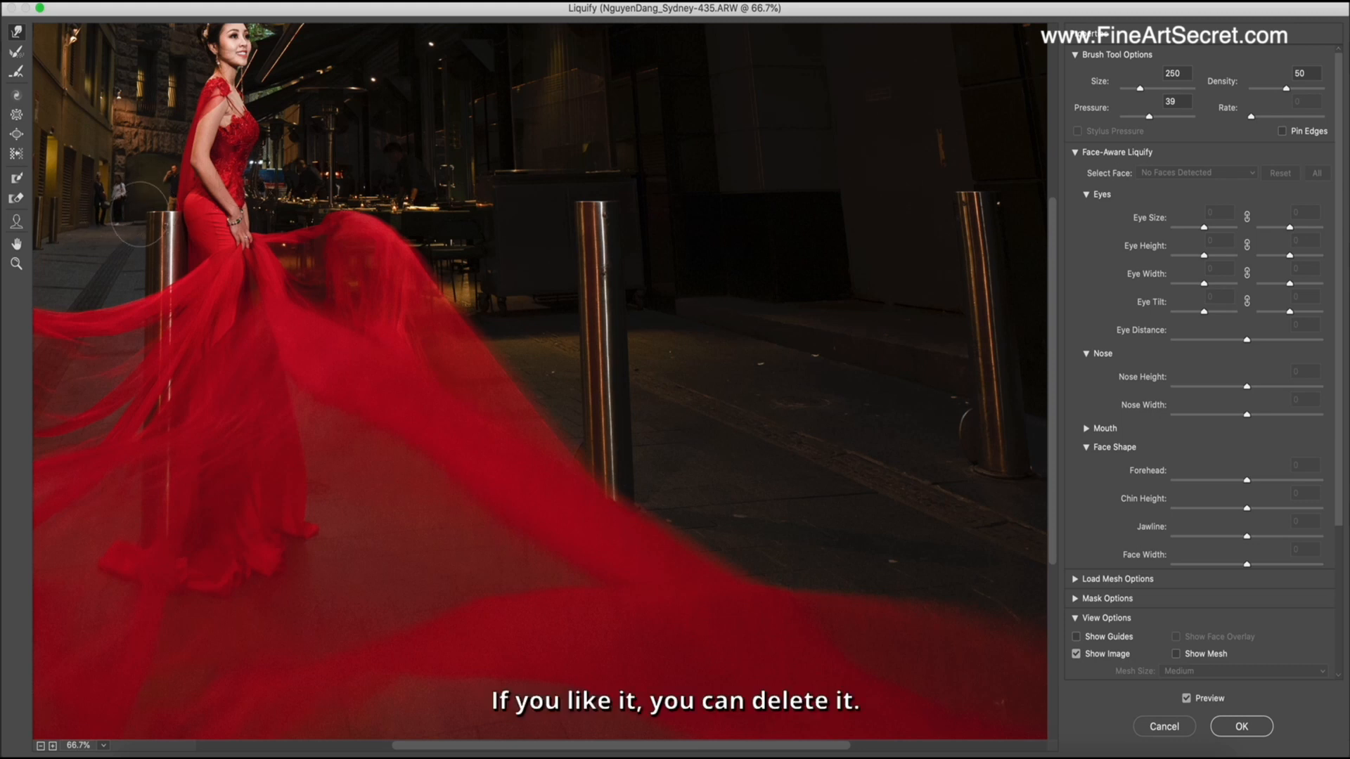
left_click_drag(1152, 88, 1140, 88)
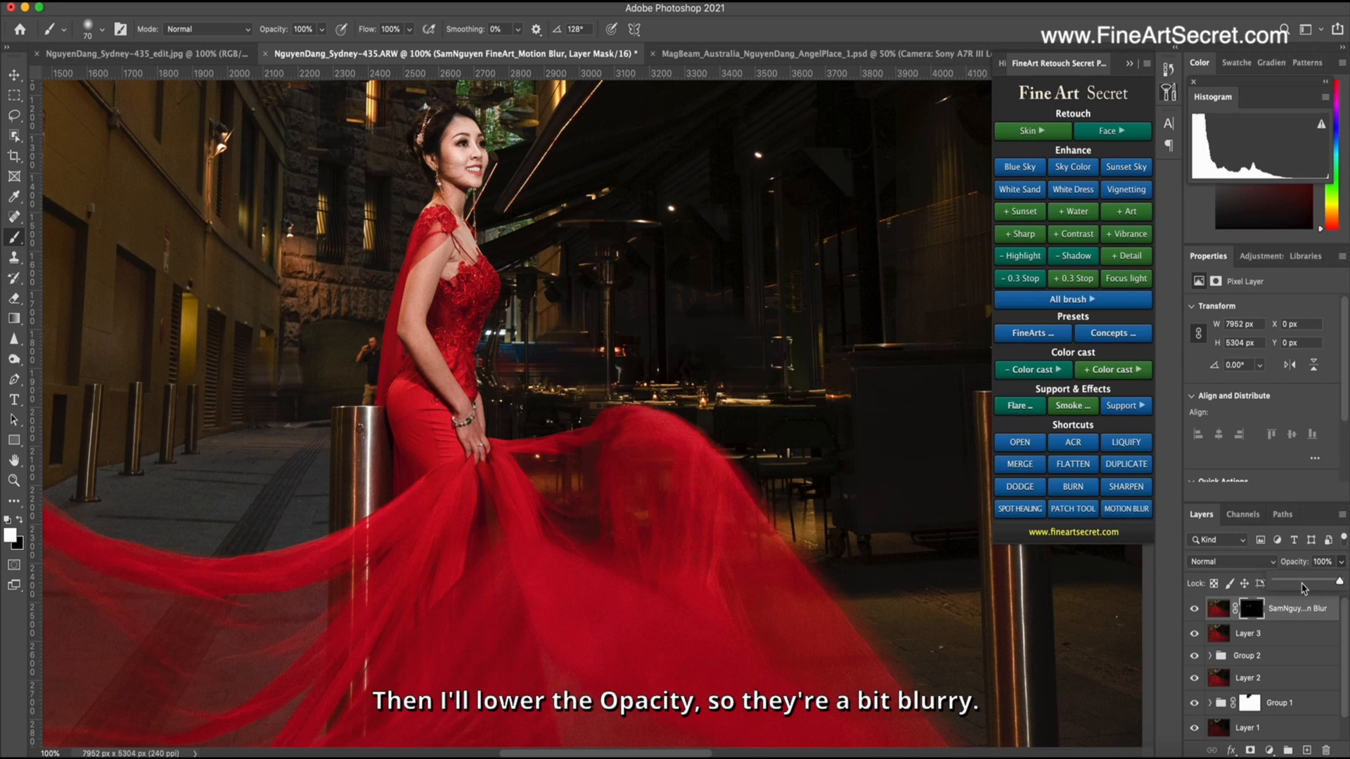
Step: Lower the motion-blur layer's opacity to soften the effect
left_click_drag(1326, 582, 1309, 583)
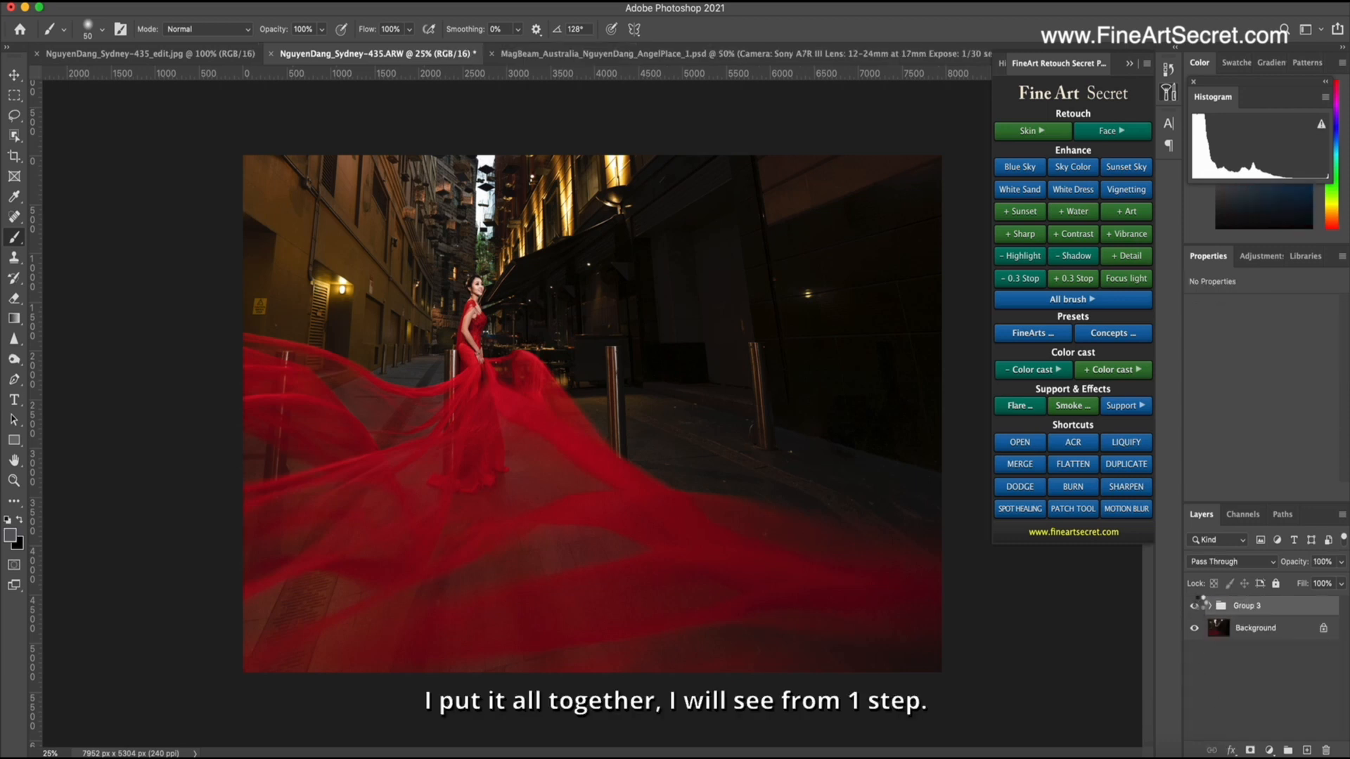
Step: Toggle Group 3's visibility off and on to compare edits with the original
left_click(1194, 604)
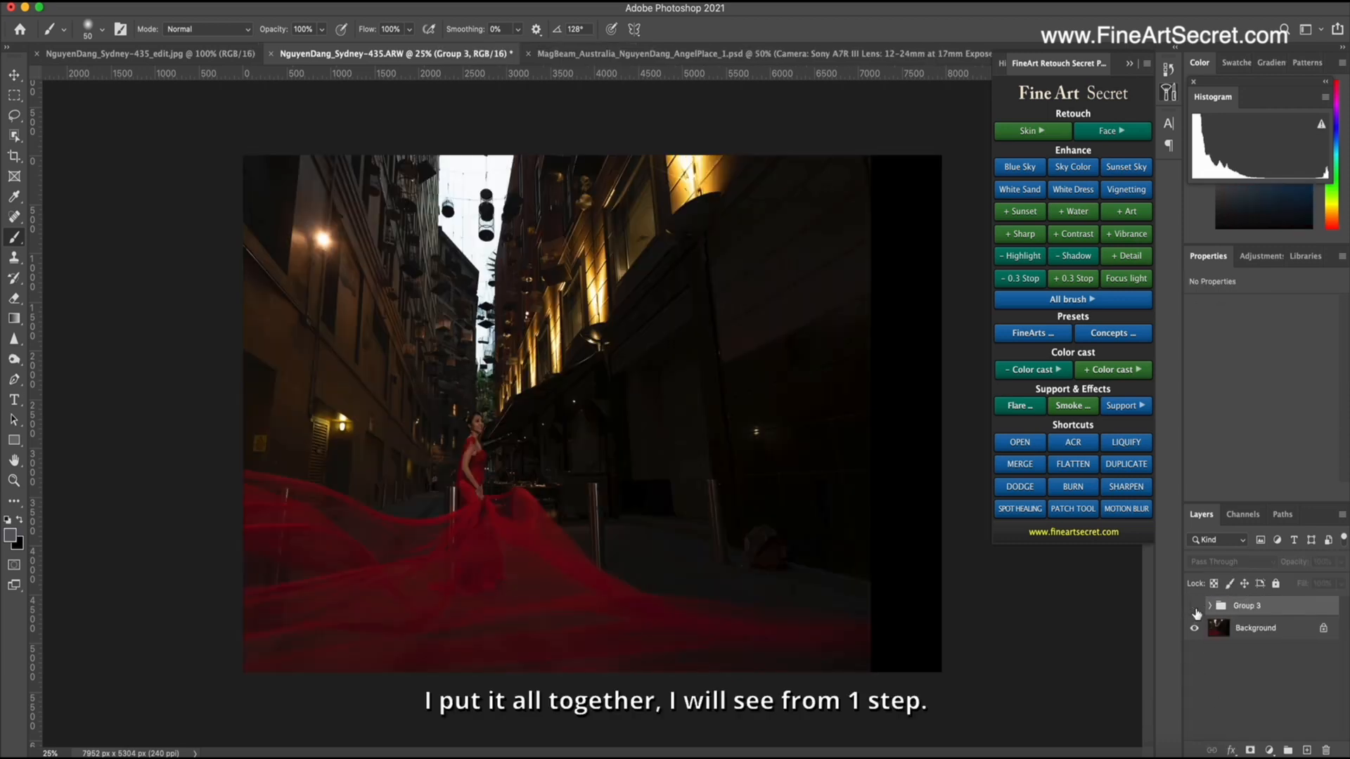
left_click(1195, 605)
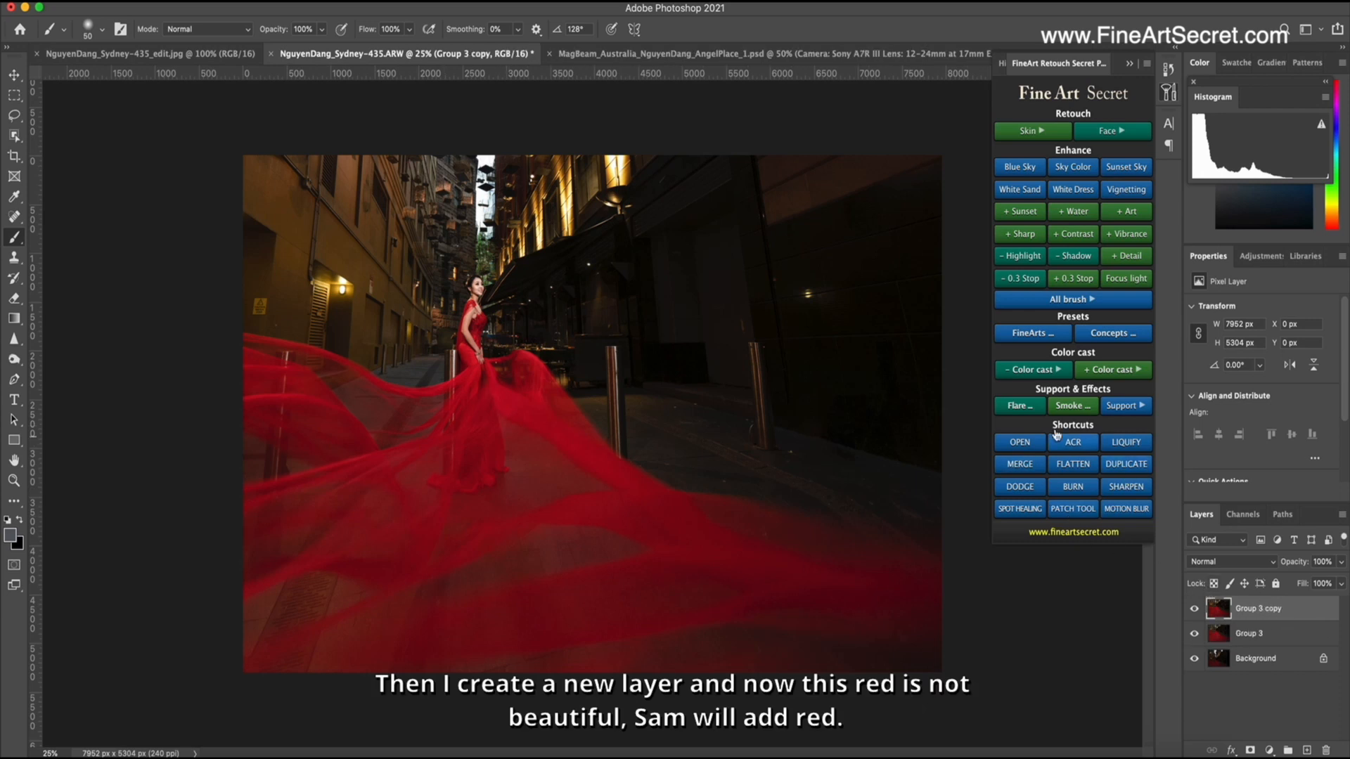
Step: From + Color cast, add a Red+ layer to deepen the gown's red
left_click(1111, 369)
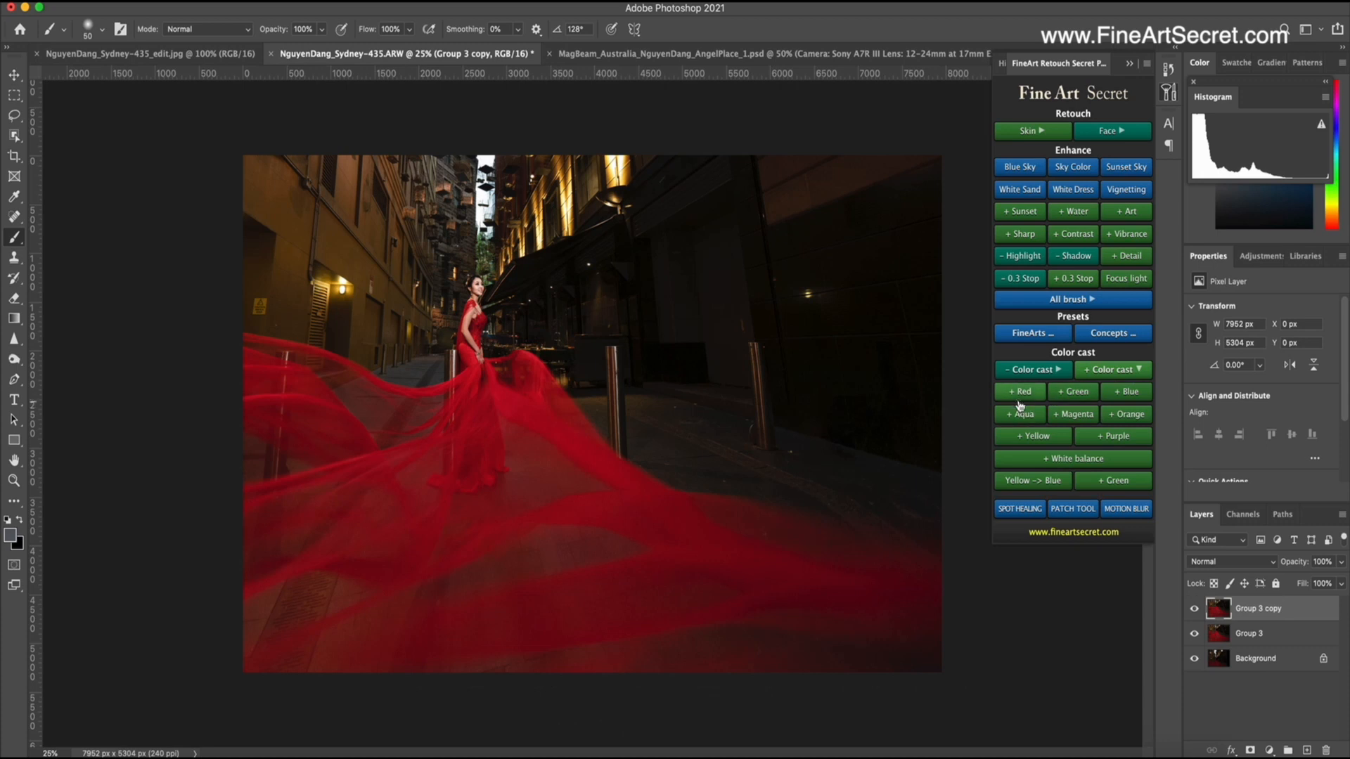
left_click(1020, 392)
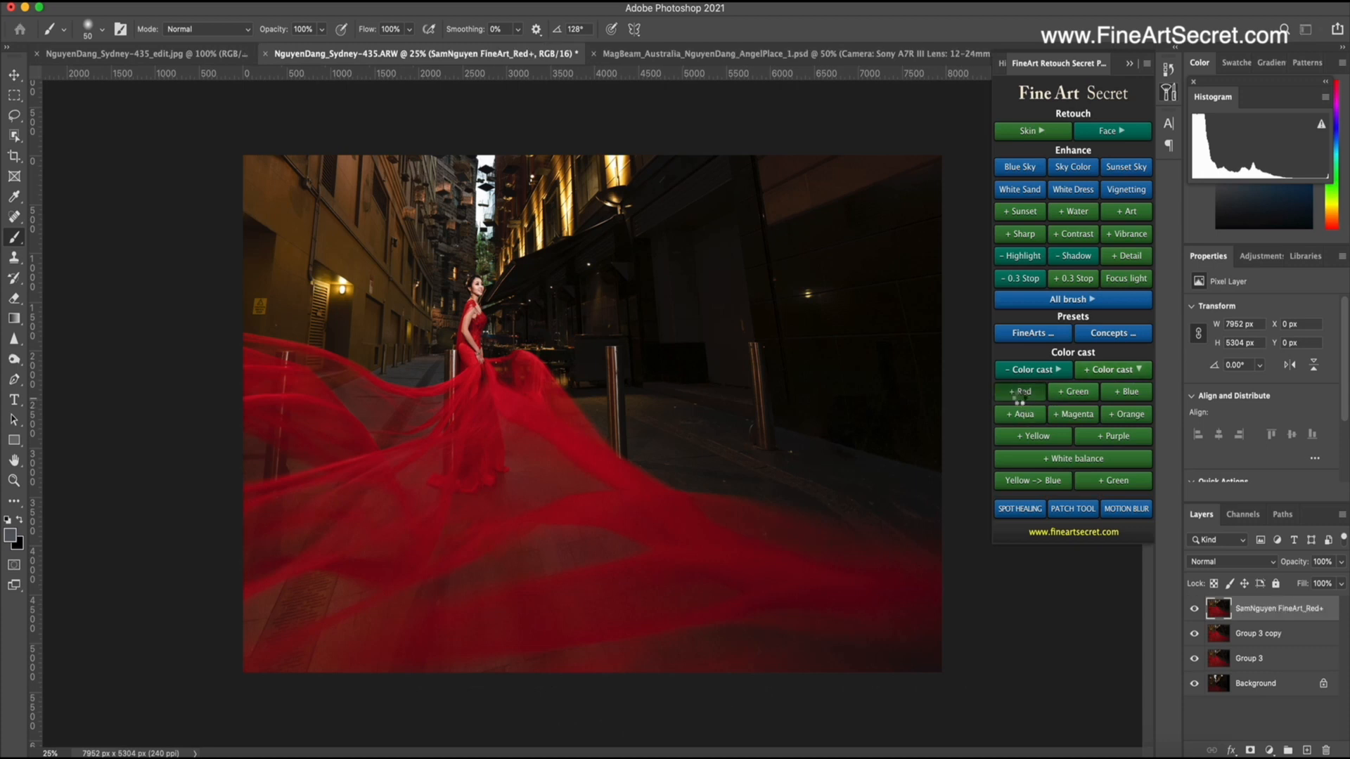
left_click(1019, 393)
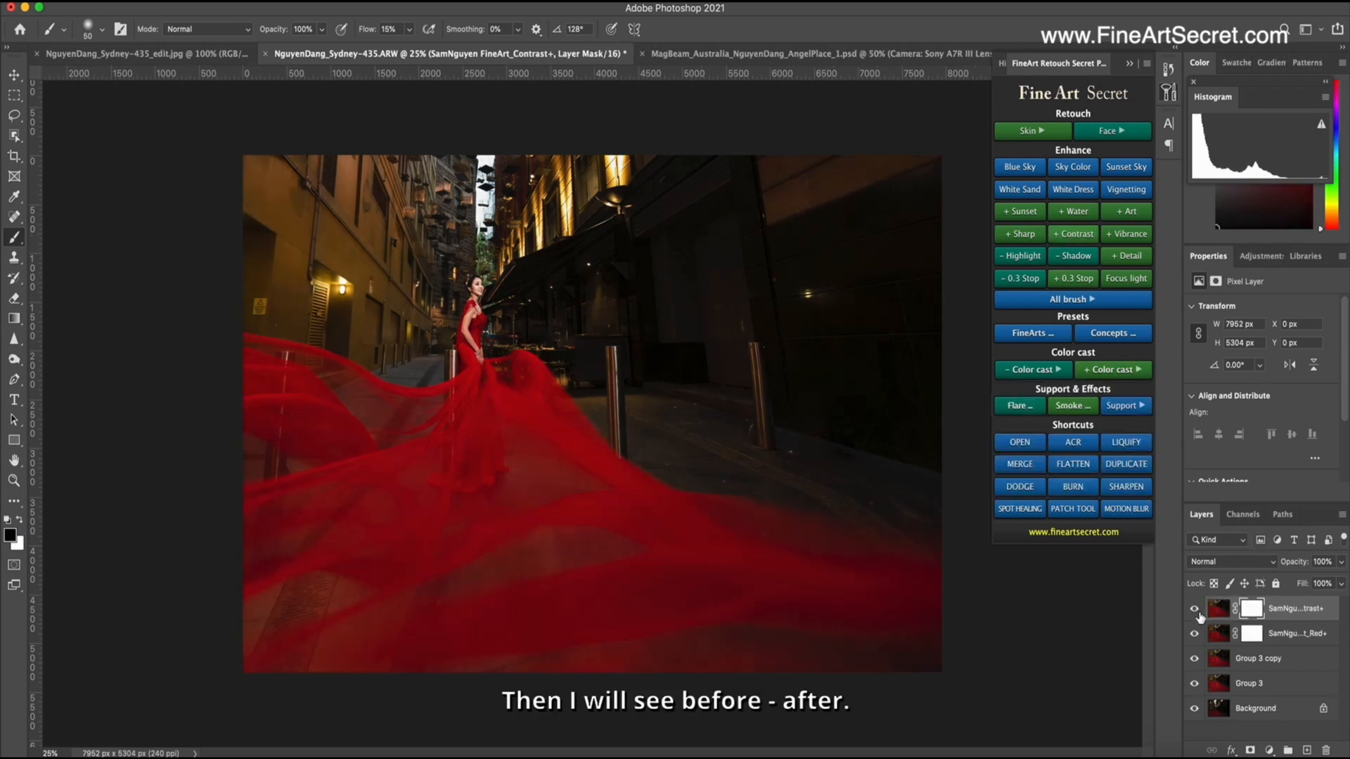
Step: Toggle the new contrast layer's visibility to compare before and after
left_click(1194, 607)
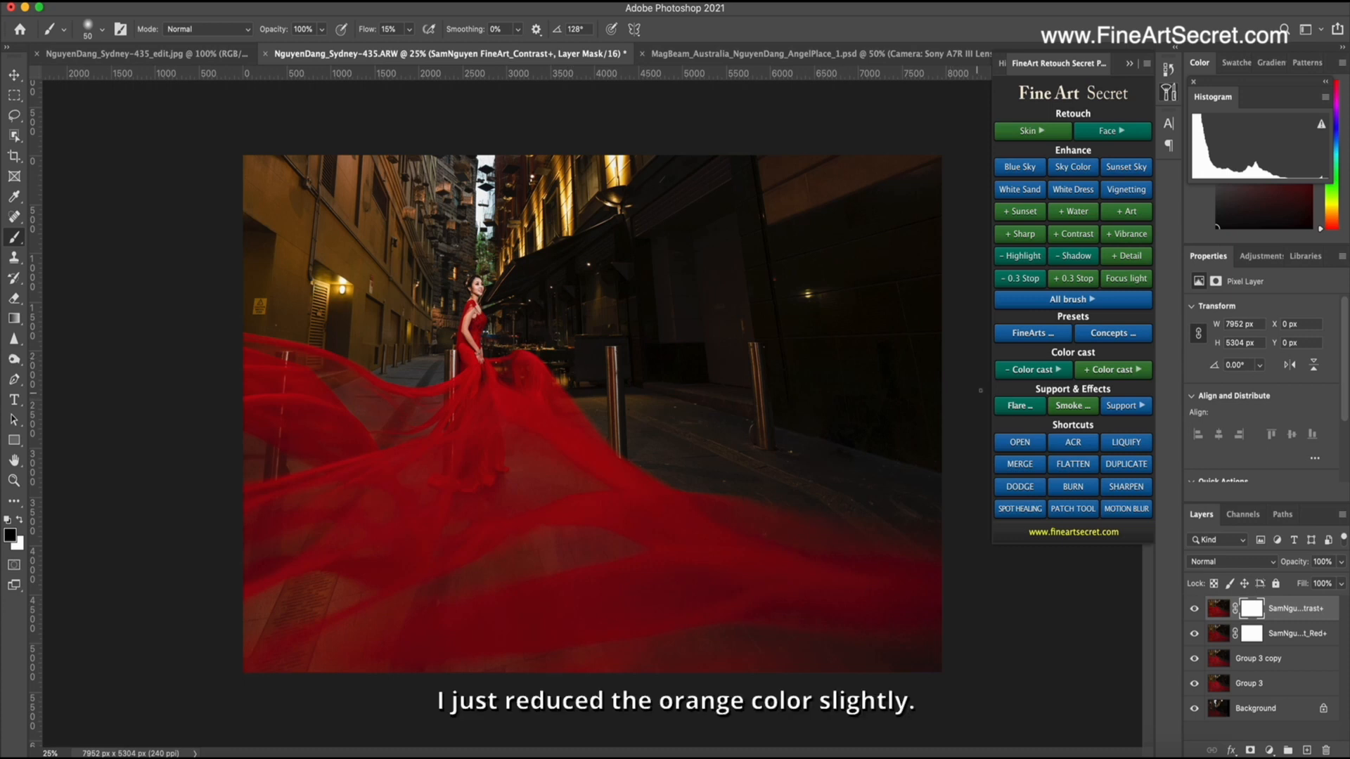
Step: From - Color cast, add a Yellow- layer and toggle its visibility to check it
left_click(1031, 369)
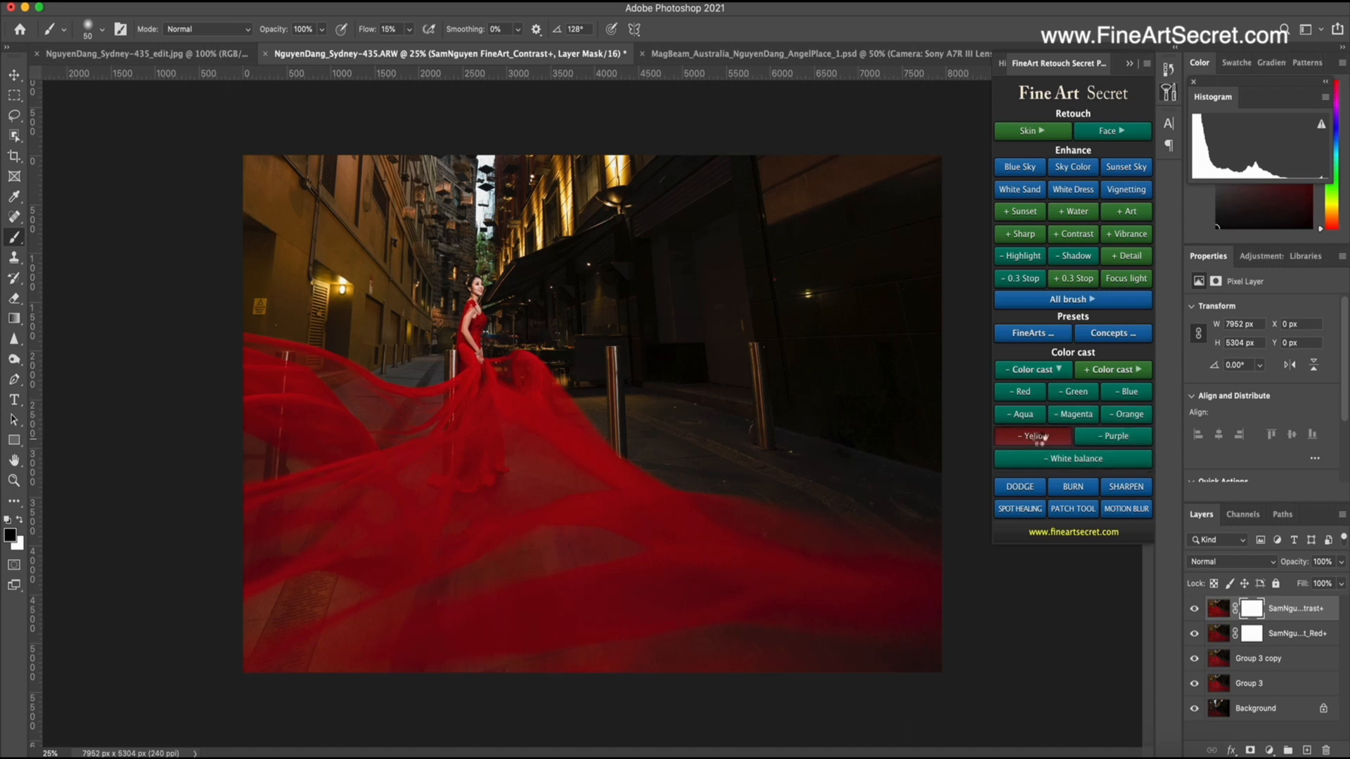
left_click(1032, 435)
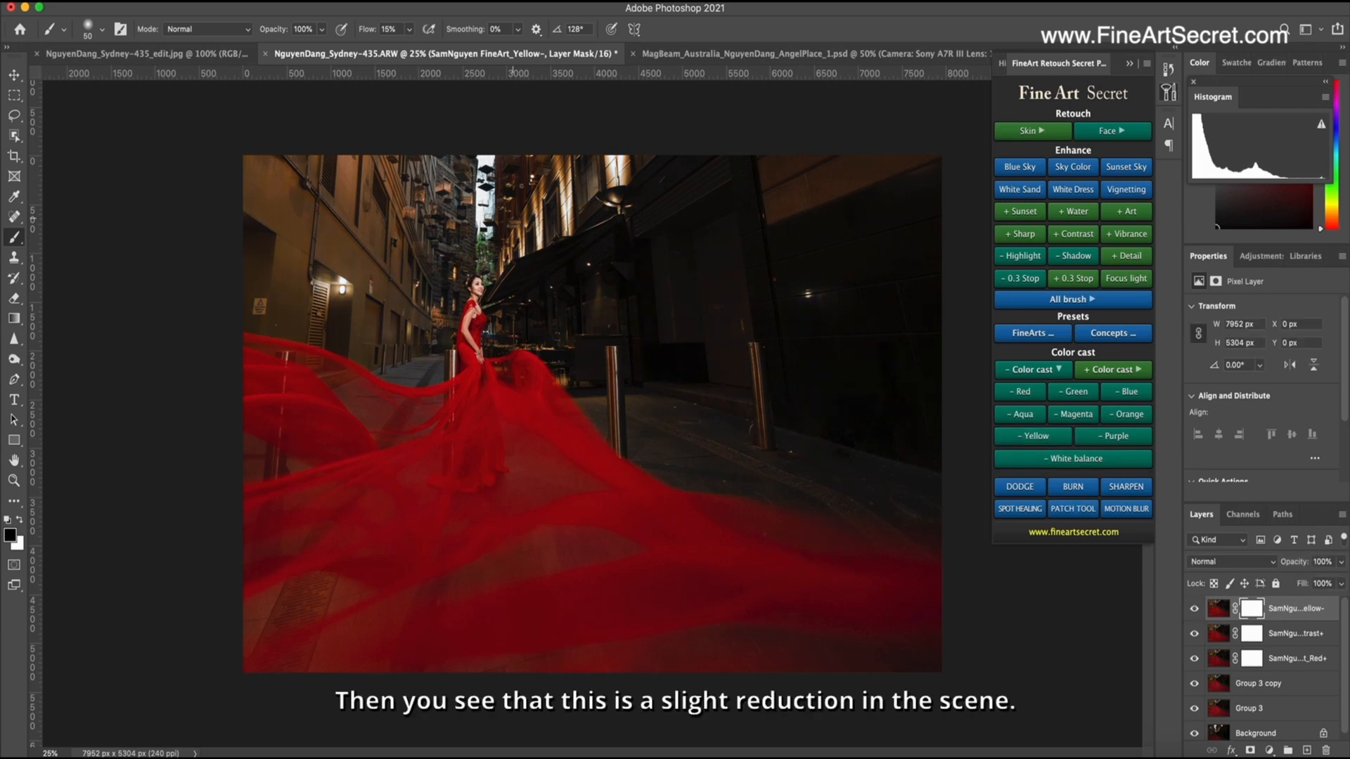
left_click(1194, 609)
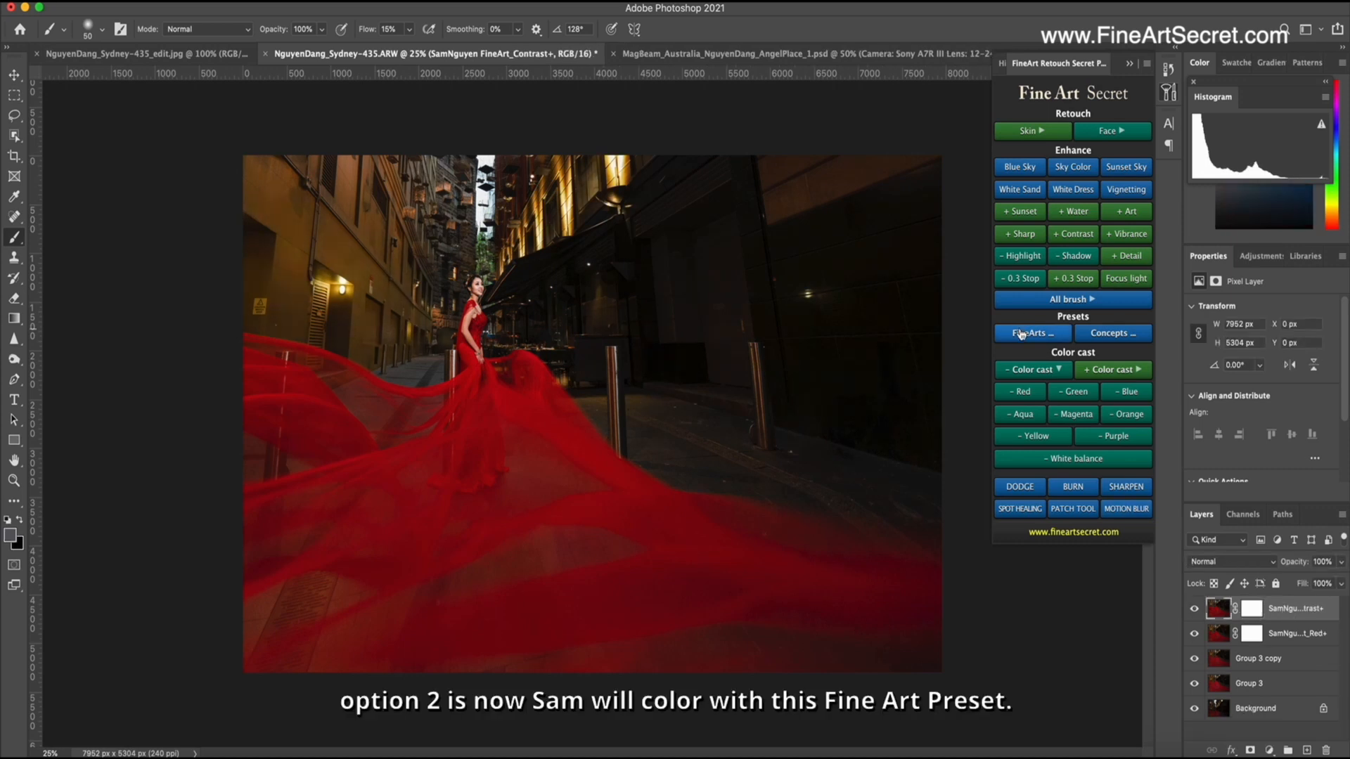
Step: Preview the FineArts preset options under Presets
left_click(1030, 333)
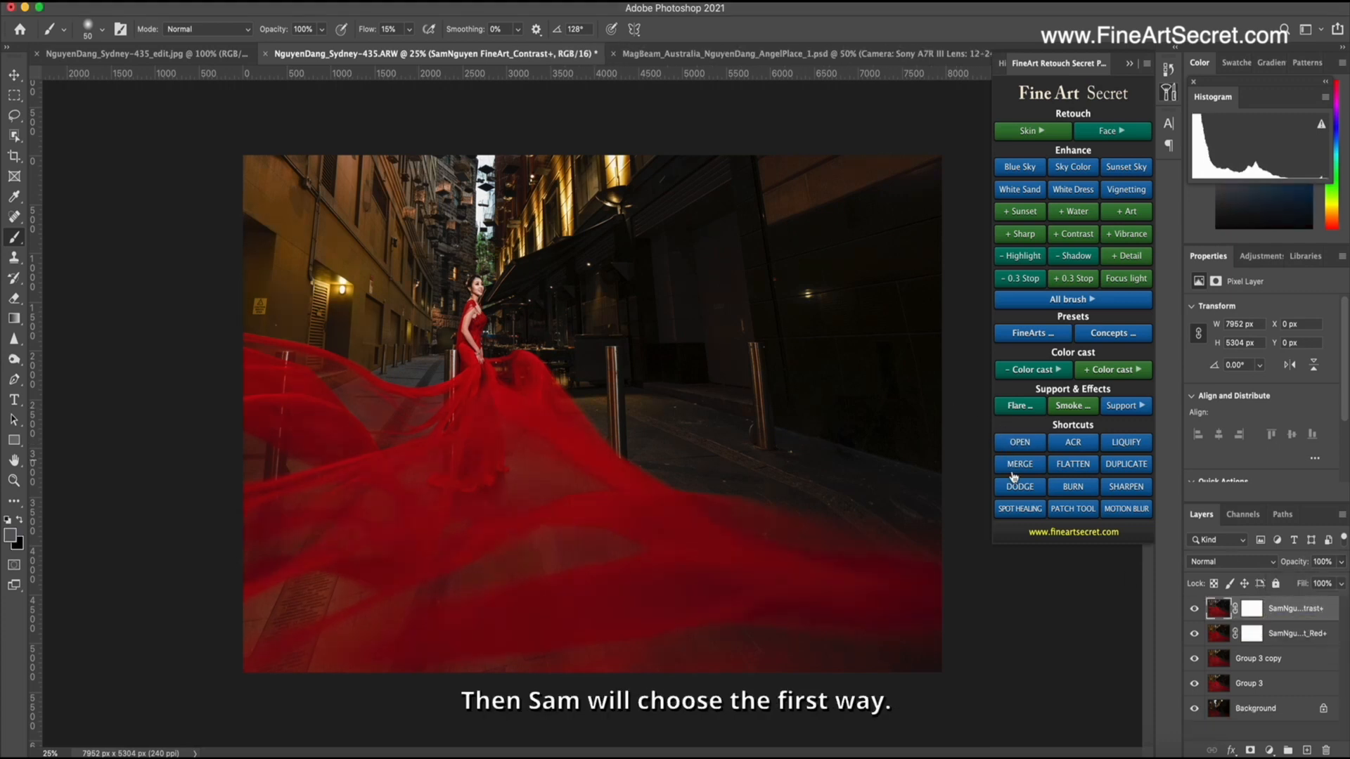
Step: Add a Yellow colour-cast reduction layer and a White balance correction layer from the FineArt panel
left_click(1030, 370)
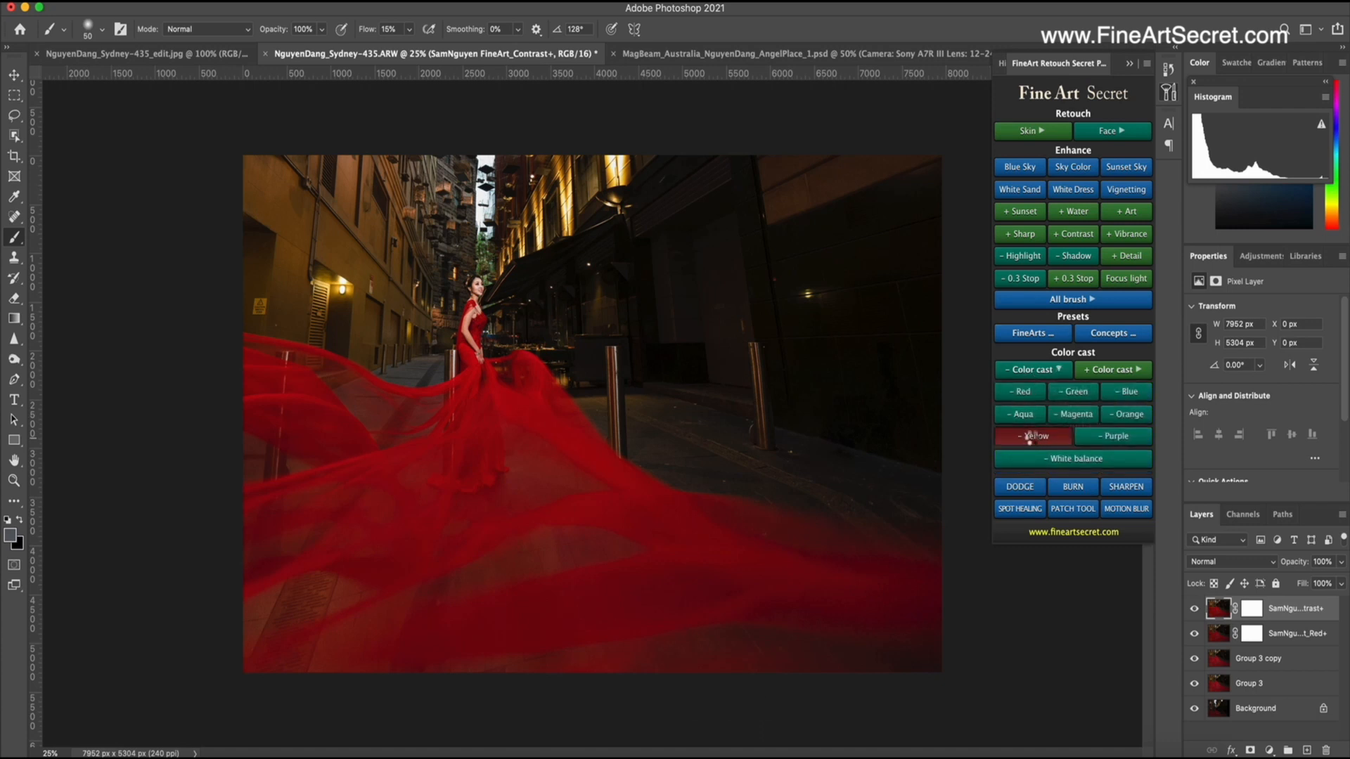
left_click(1032, 436)
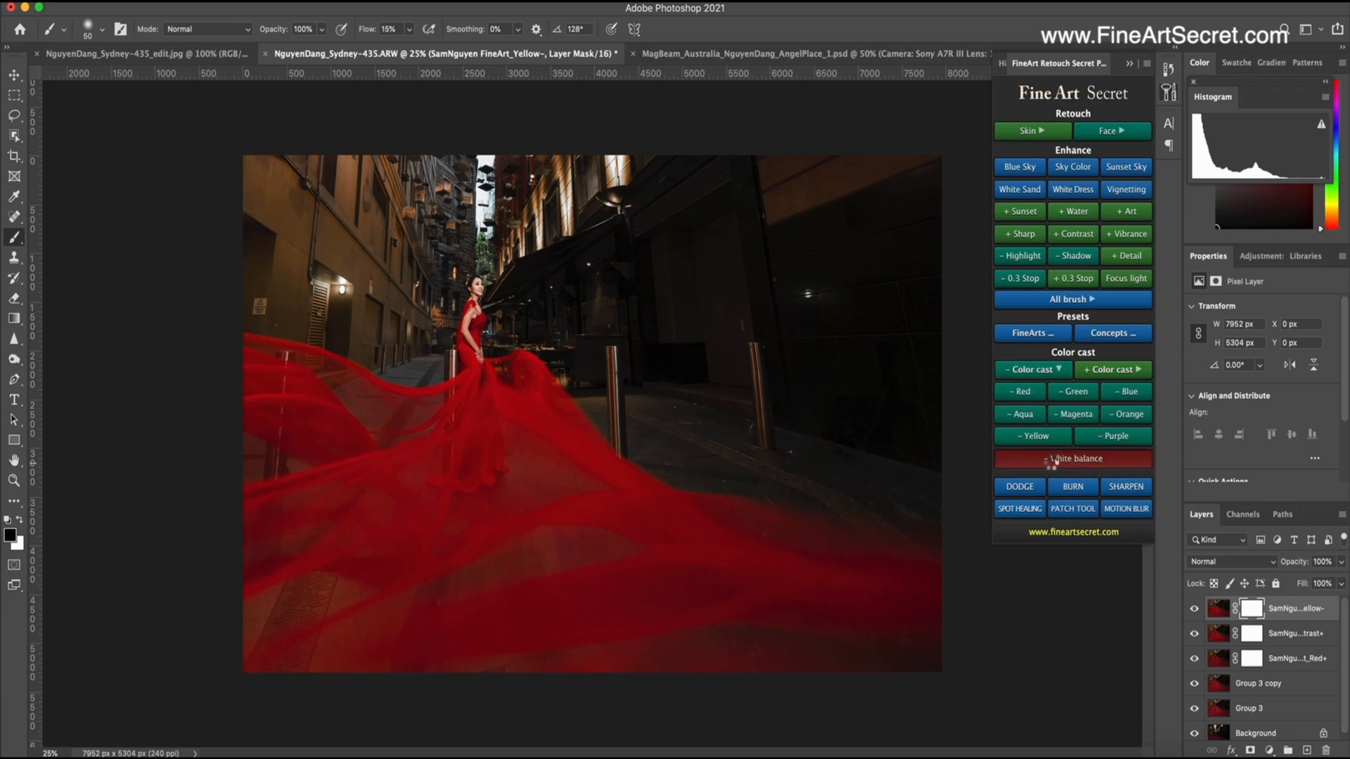
left_click(1073, 458)
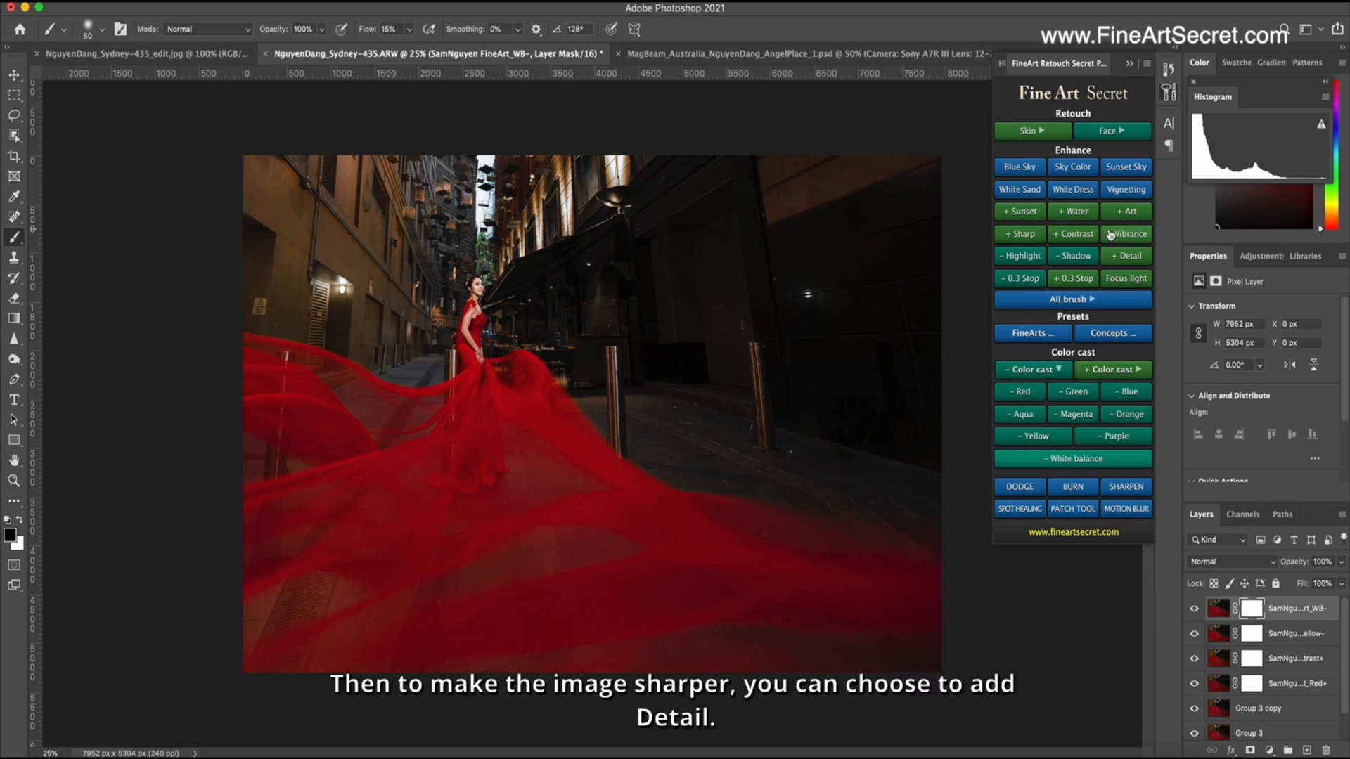
Step: Add a Detail+ sharpening layer and toggle its visibility to compare sharpness
left_click(1125, 256)
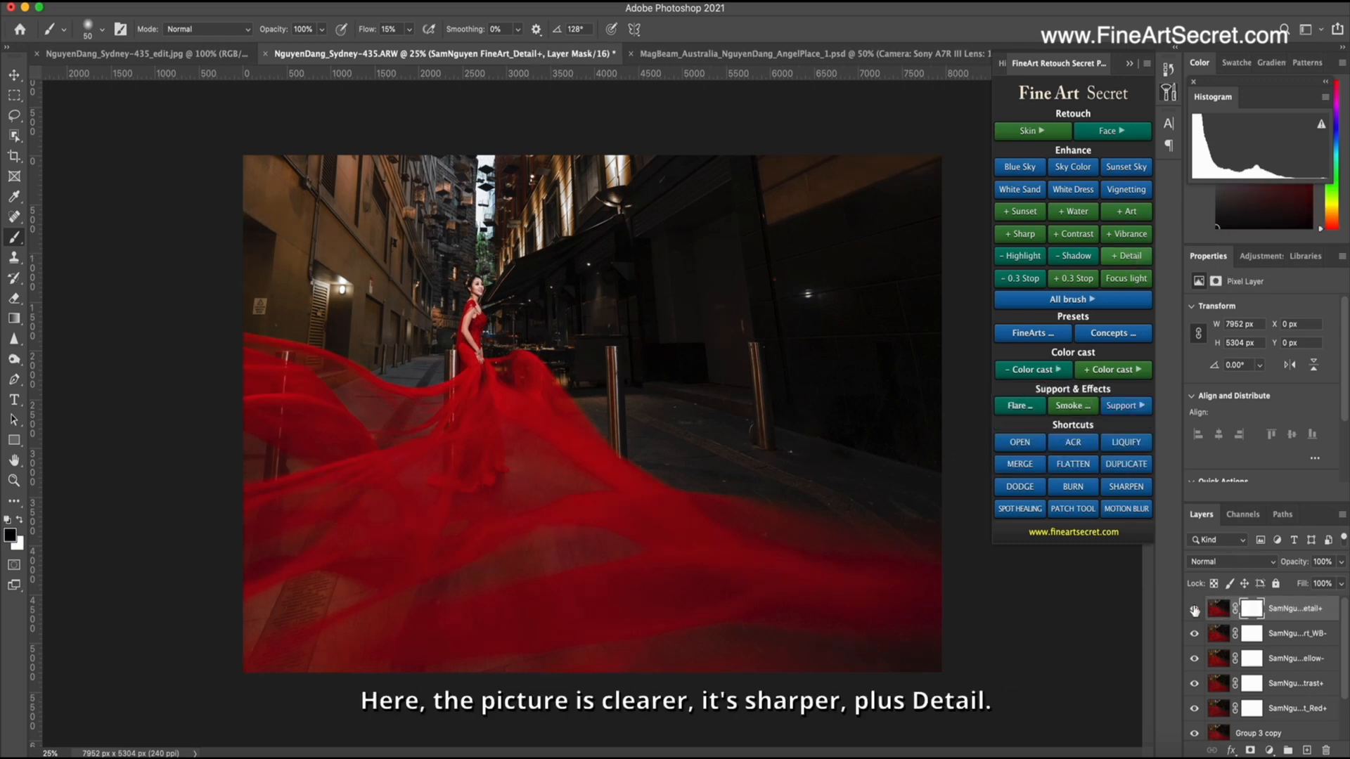
left_click(1126, 256)
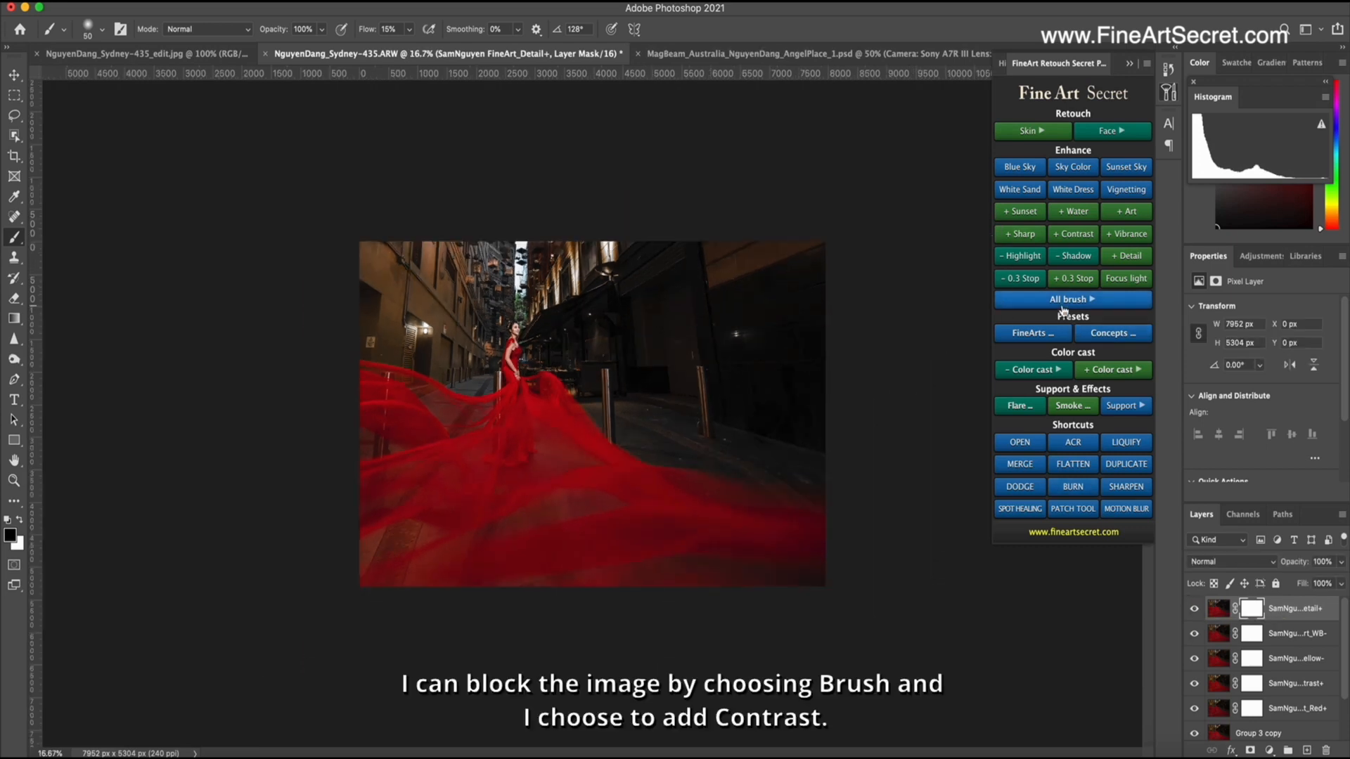
Step: Add a brush-applied Contrast layer and paint the contrast into chosen areas of the scene
left_click(1073, 298)
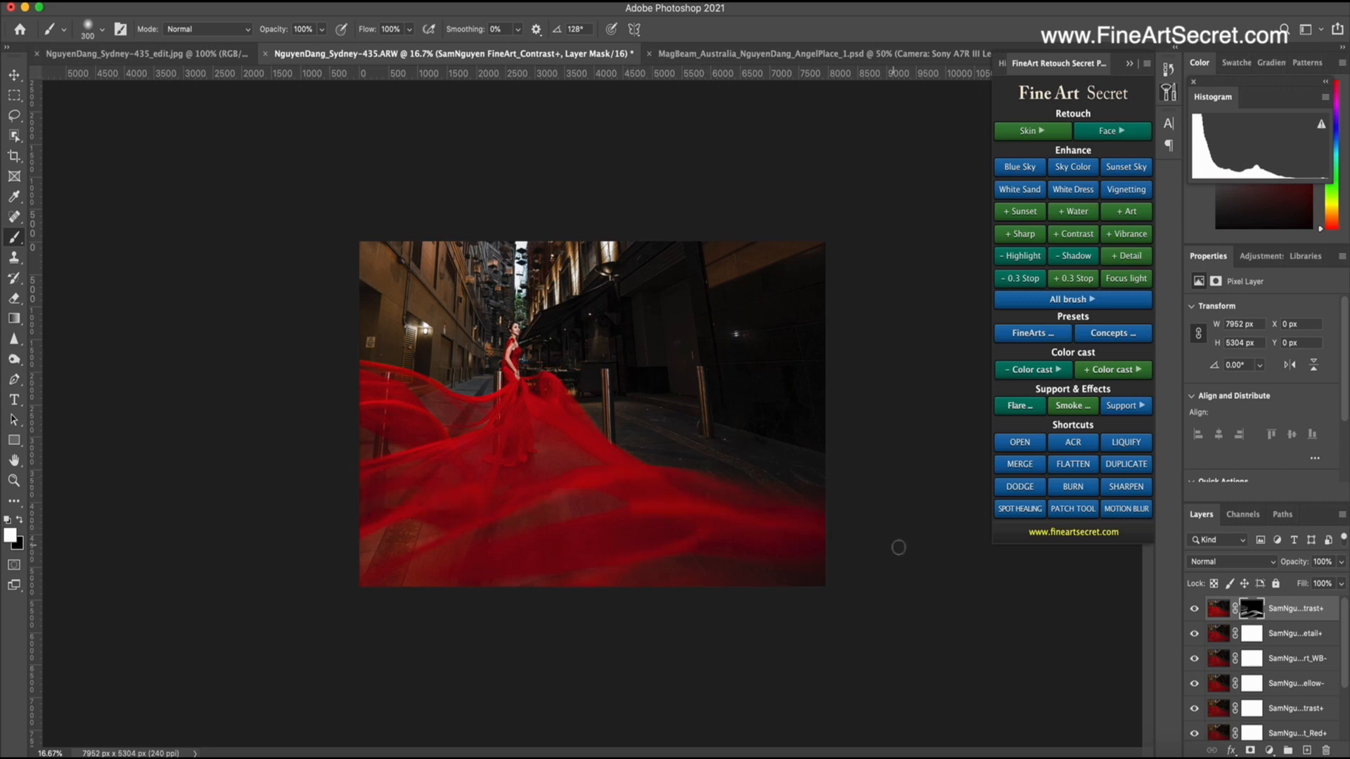
left_click_drag(899, 547, 526, 446)
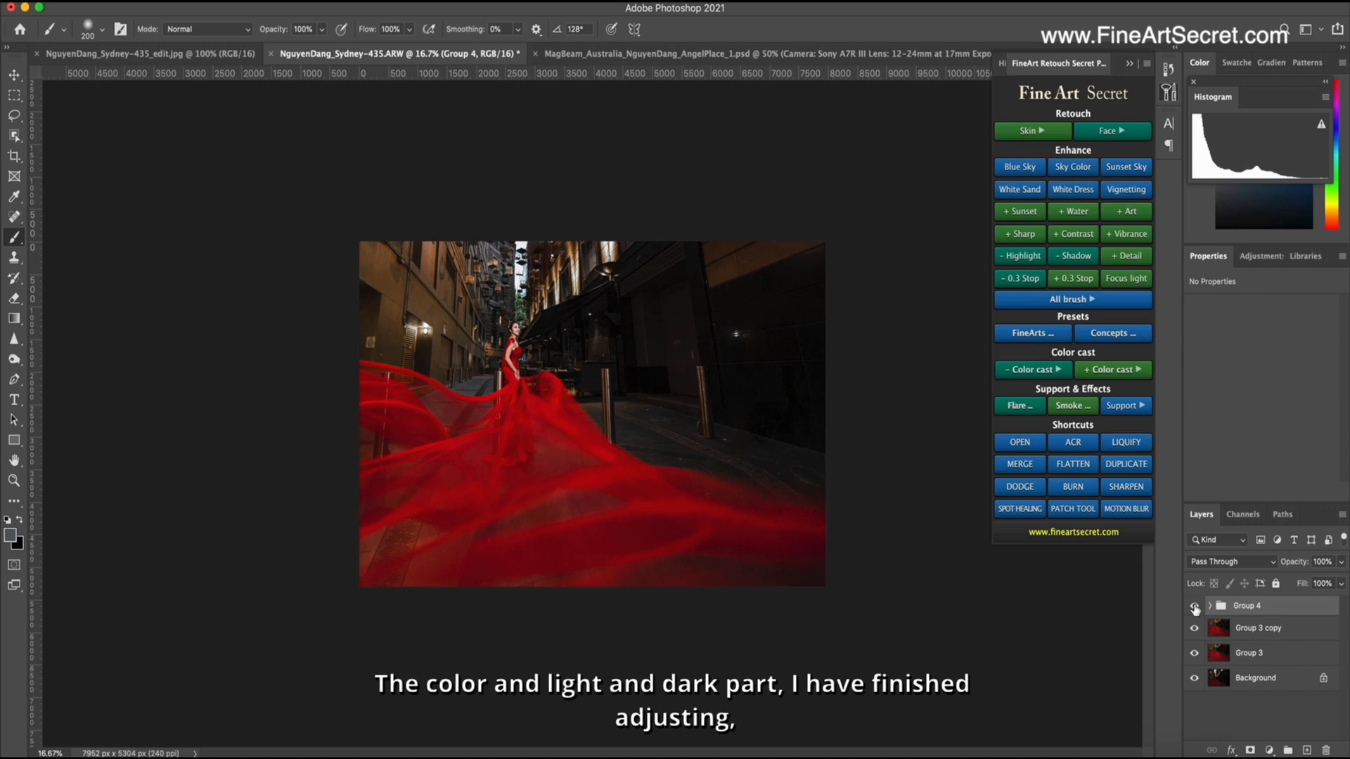
Step: Hide Group 4 of adjustment layers to compare the portrait before and after
left_click(1194, 604)
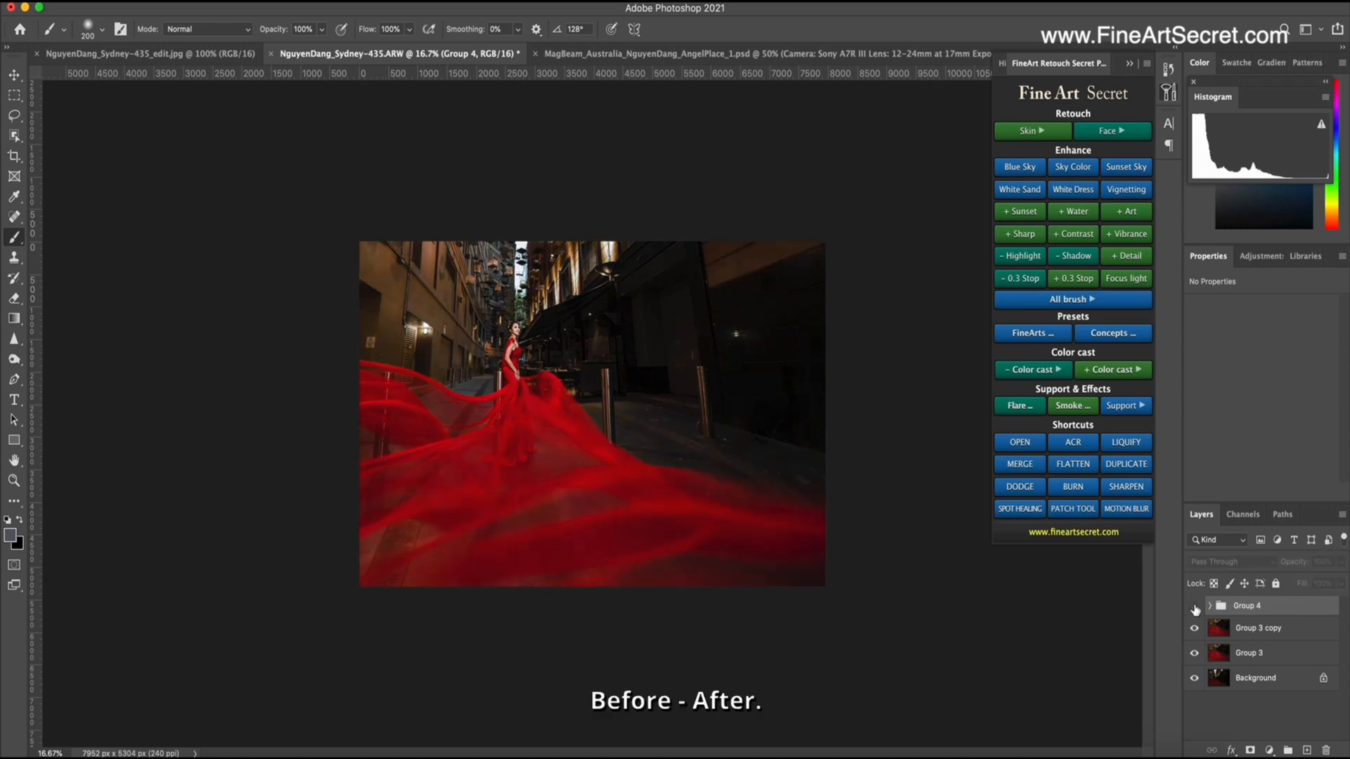